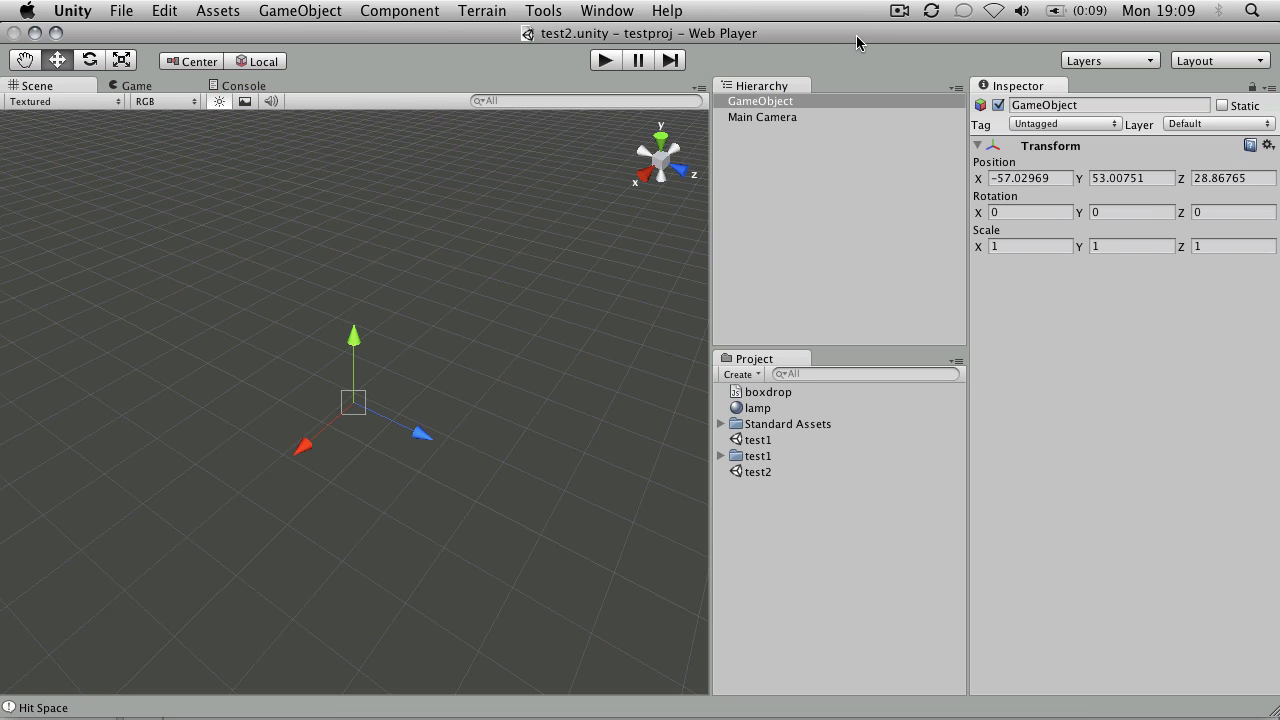
{"action": "mouse_move", "coordinate": [824, 40]}
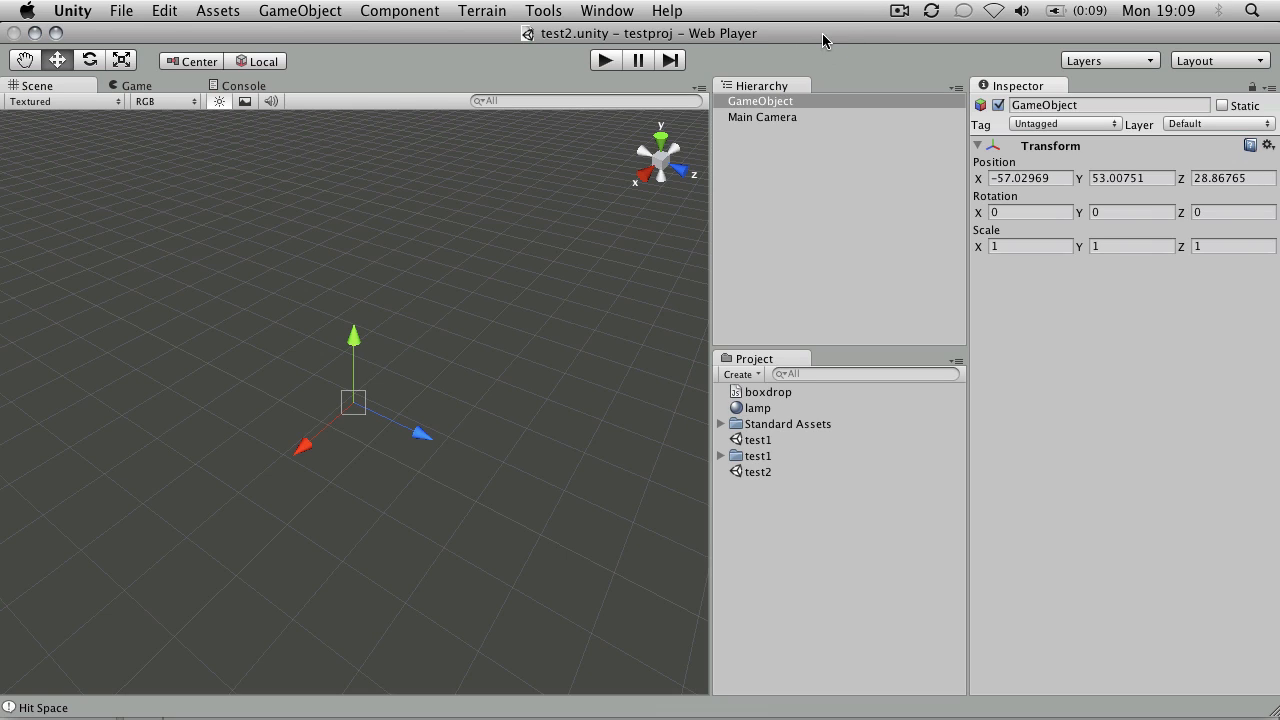
{"action": "mouse_move", "coordinate": [837, 39]}
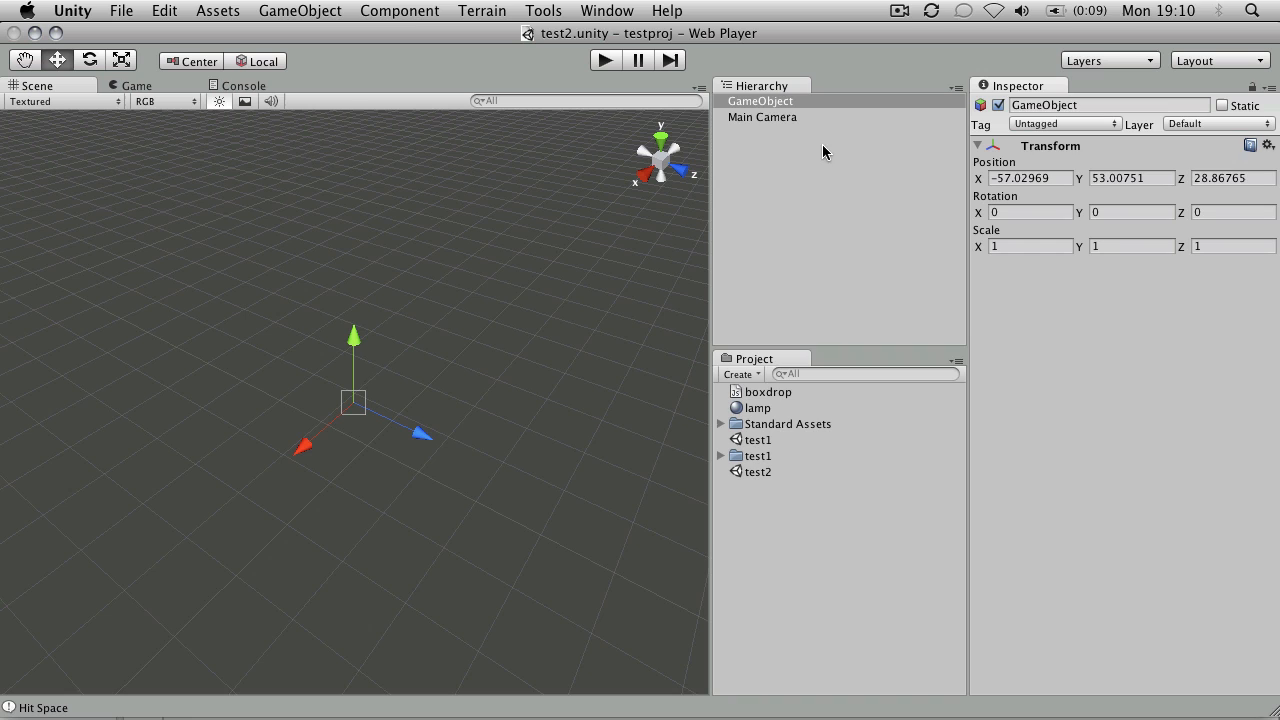
- Inspect the Main Camera and GameObject properties in the Inspector
{"action": "left_click", "coordinate": [763, 117]}
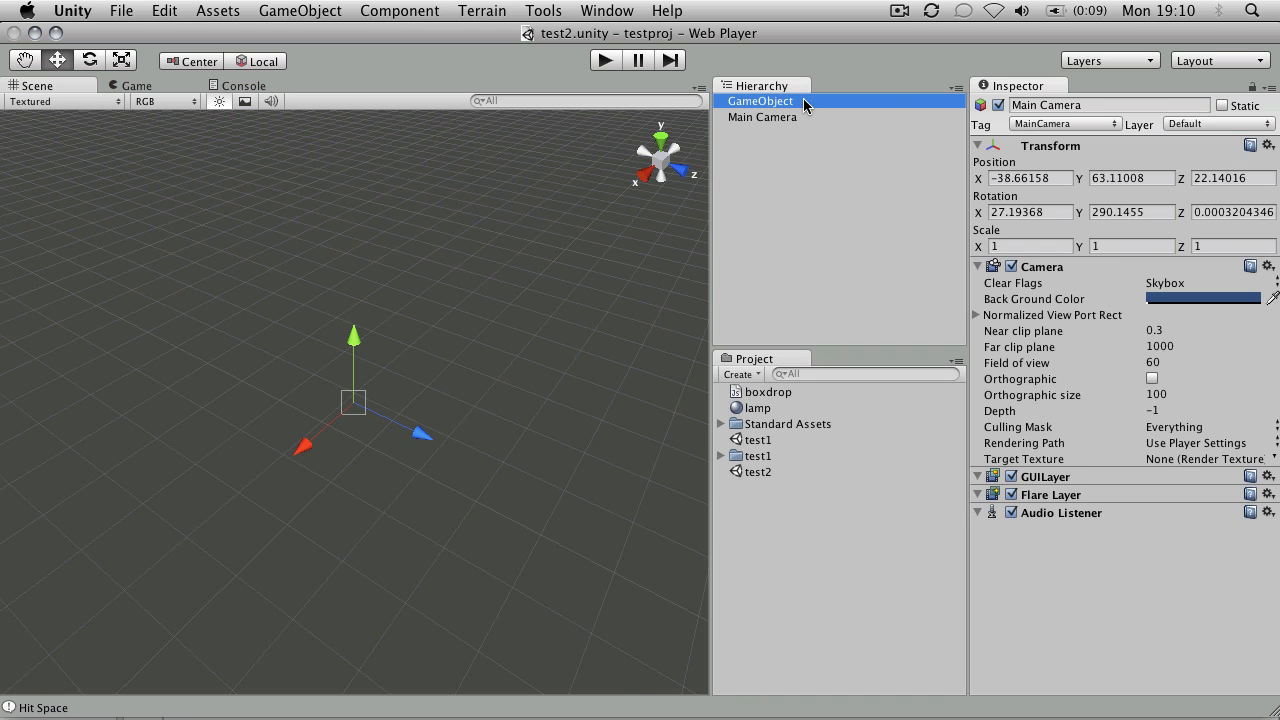
{"action": "left_click", "coordinate": [760, 101]}
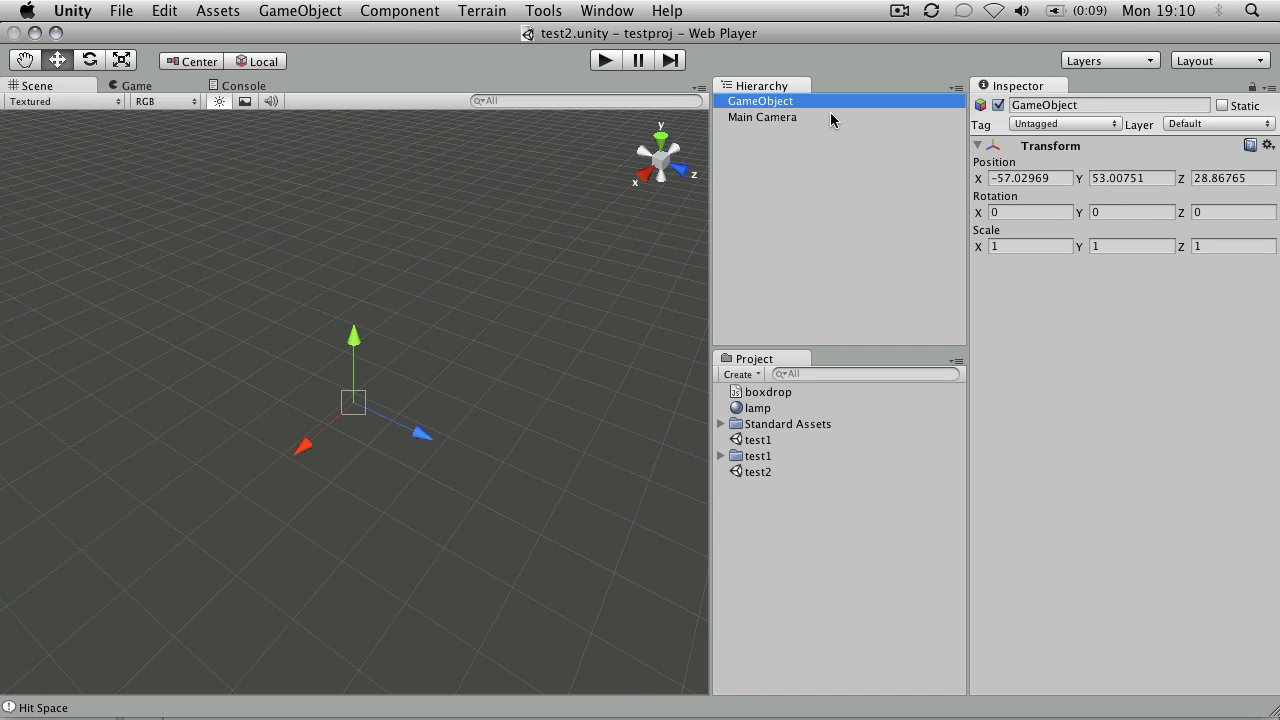
{"action": "left_click", "coordinate": [299, 11]}
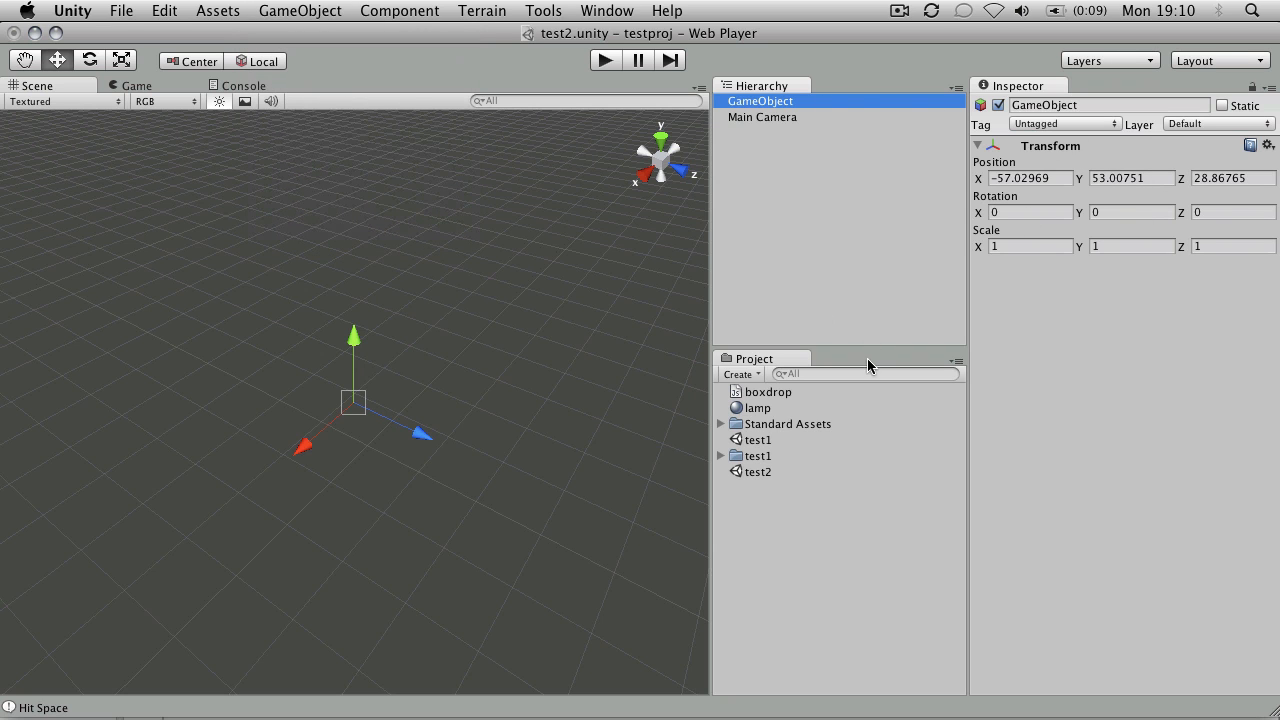
- Create a new JavaScript asset and name it keyPress
{"action": "left_click", "coordinate": [739, 373]}
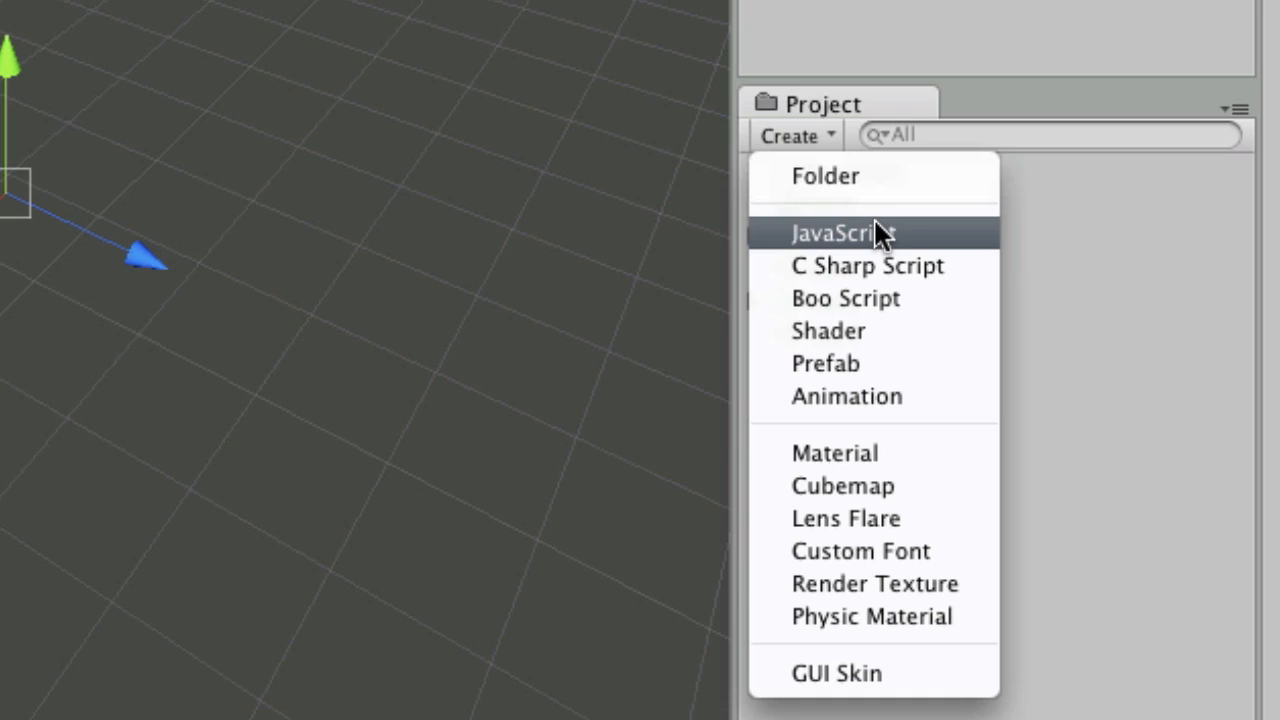
{"action": "left_click", "coordinate": [843, 233]}
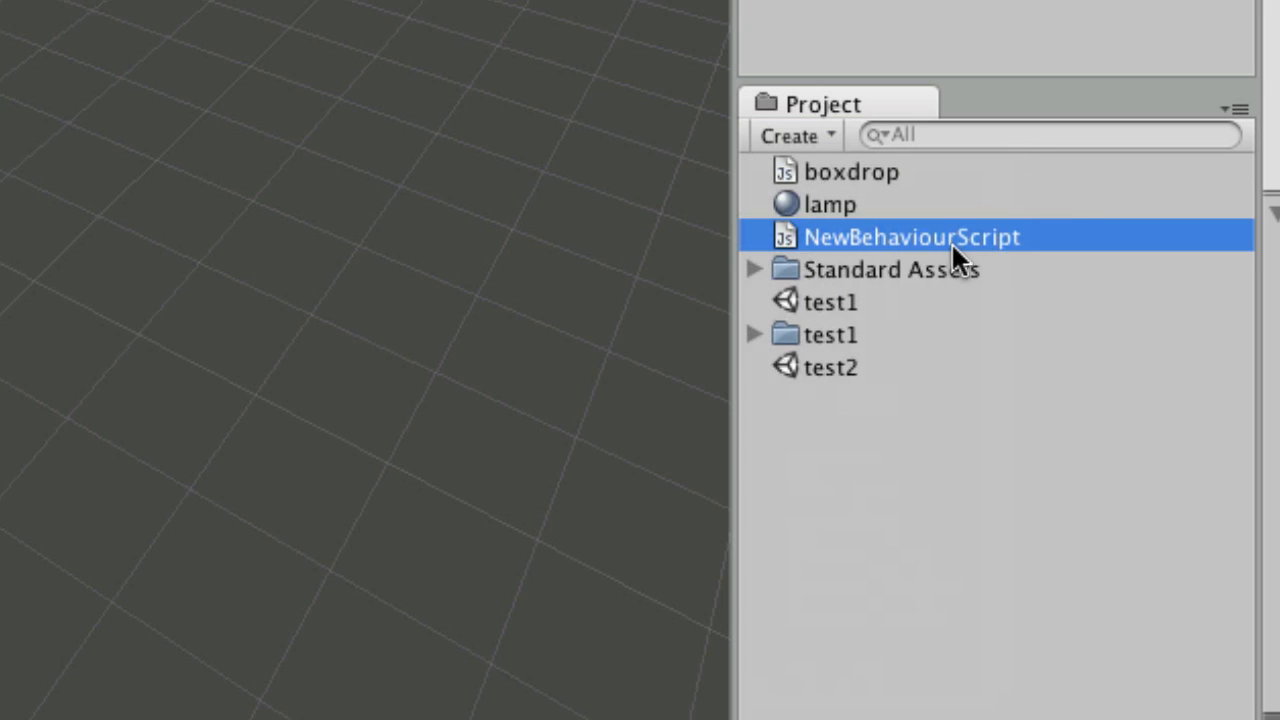
{"action": "type", "text": "keyPress"}
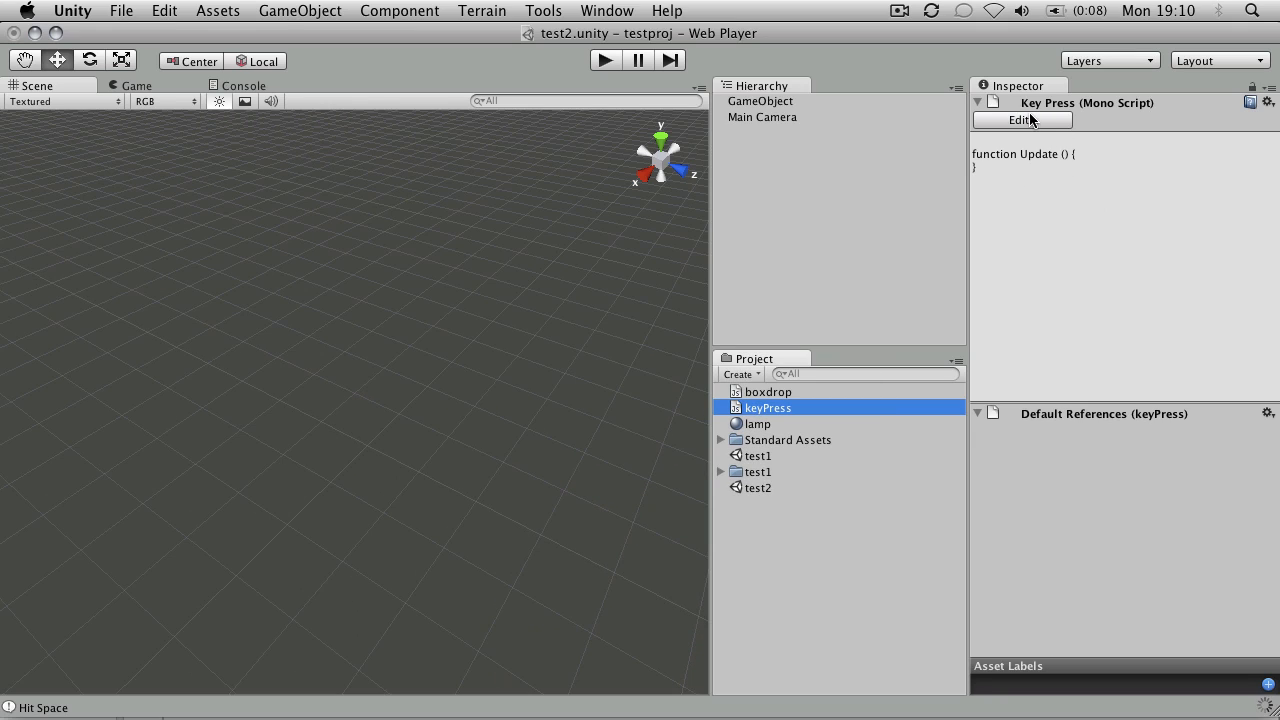
- Open the keyPress script for editing in Unitron from the Inspector
{"action": "left_click", "coordinate": [1022, 120]}
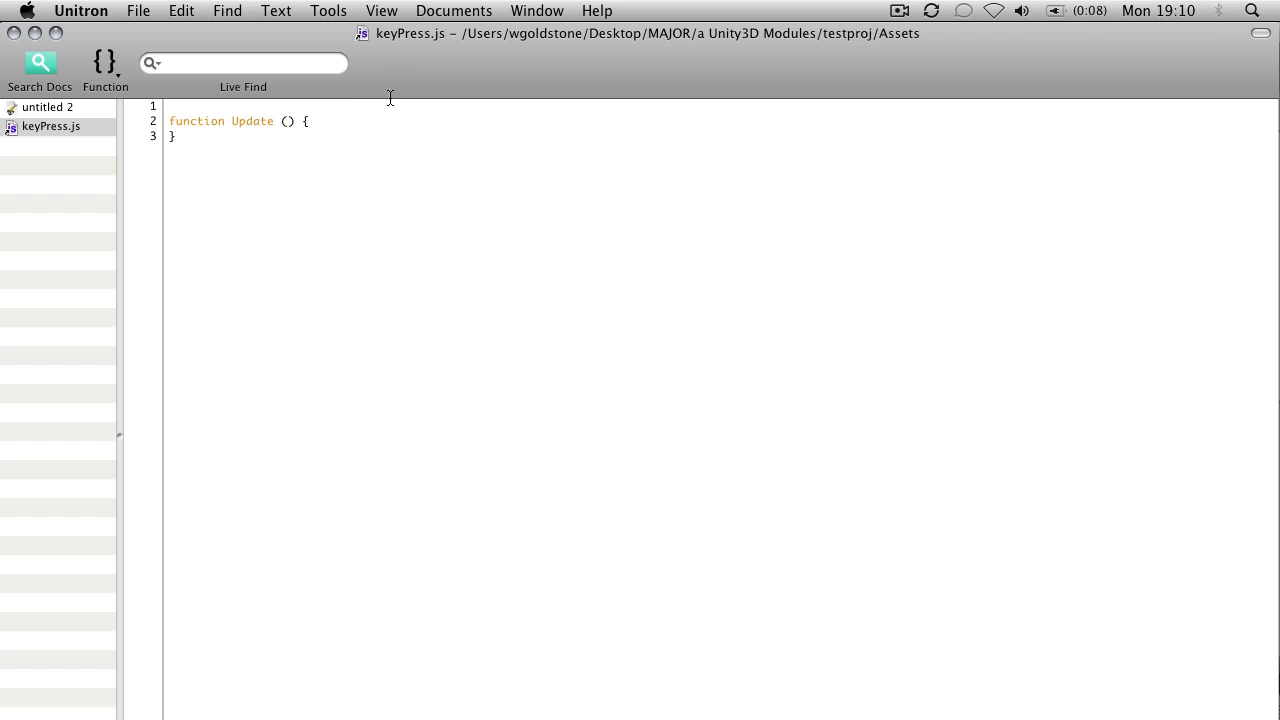
{"action": "mouse_move", "coordinate": [430, 141]}
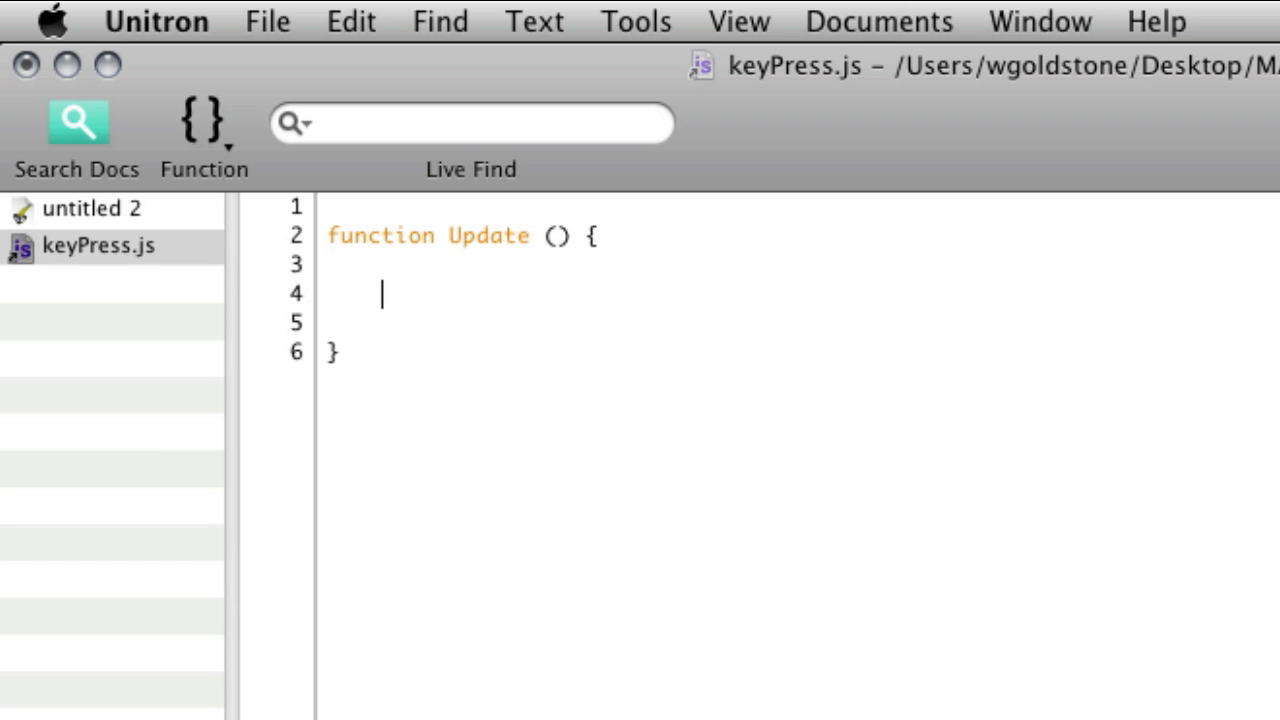
- Add if(Input.GetButtonUp("Jump")){ inside the Update function
{"action": "type", "text": "if"}
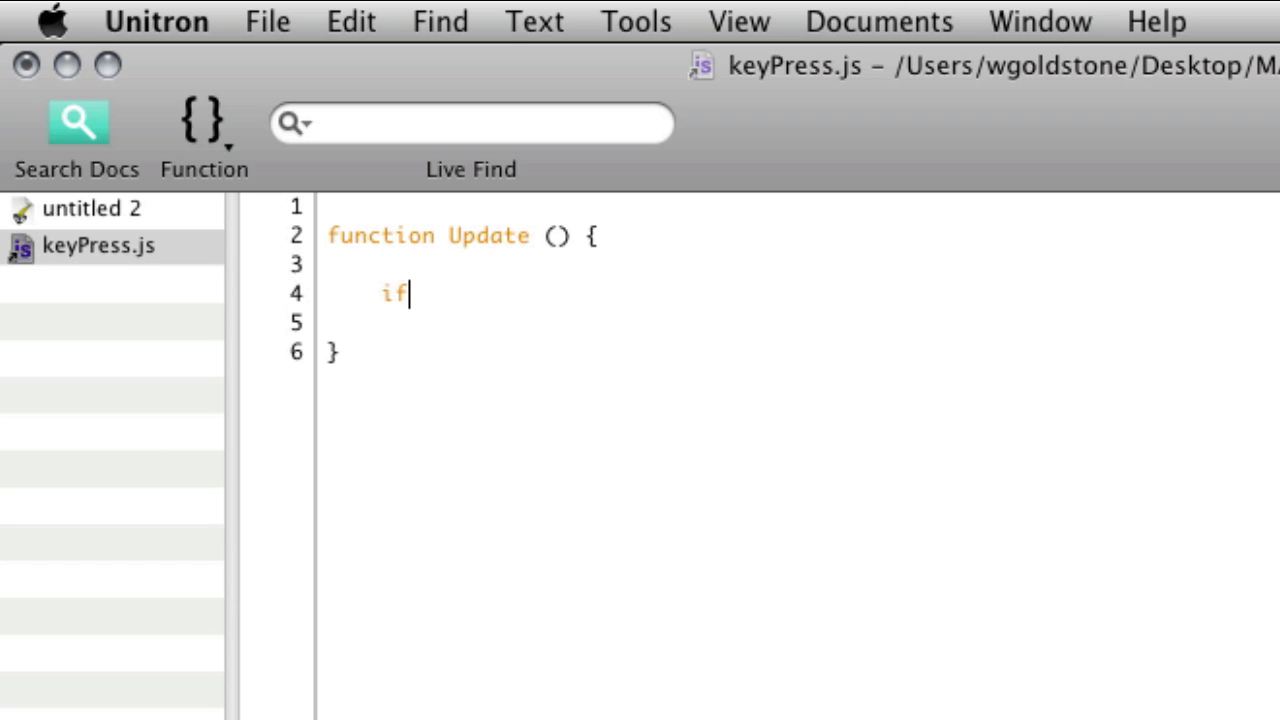
{"action": "type", "text": "(In"}
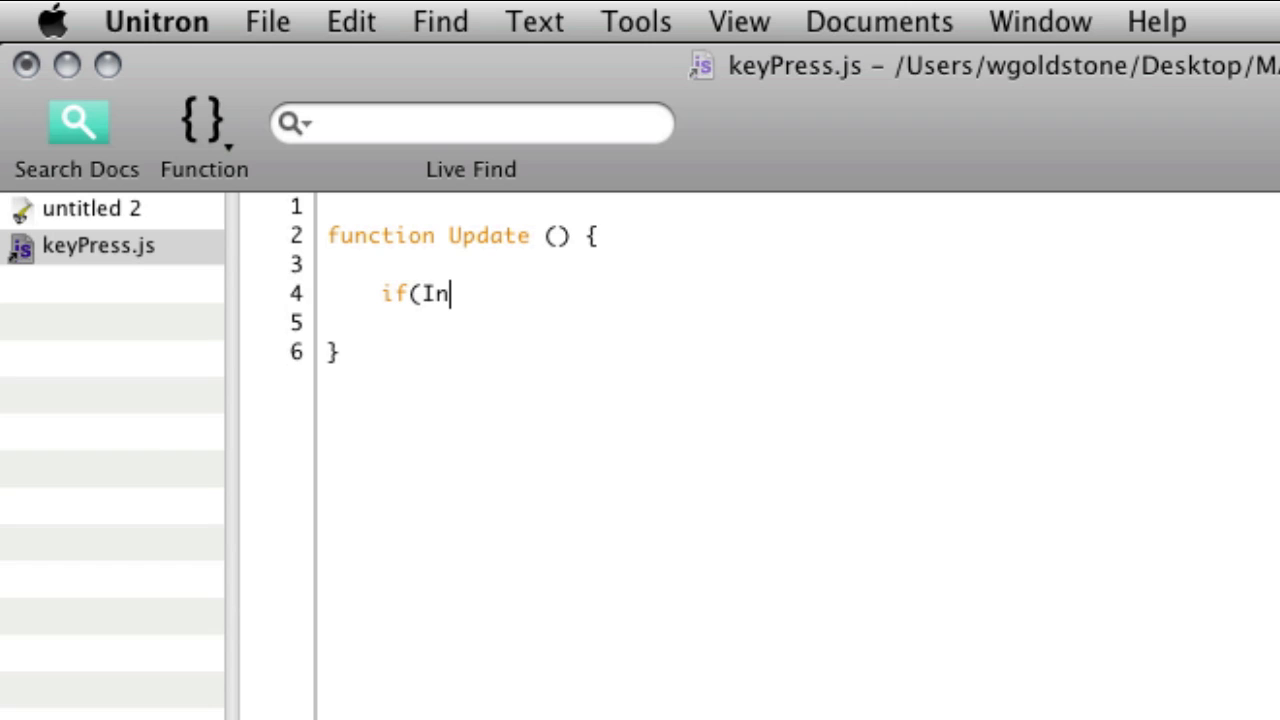
{"action": "type", "text": "put.G"}
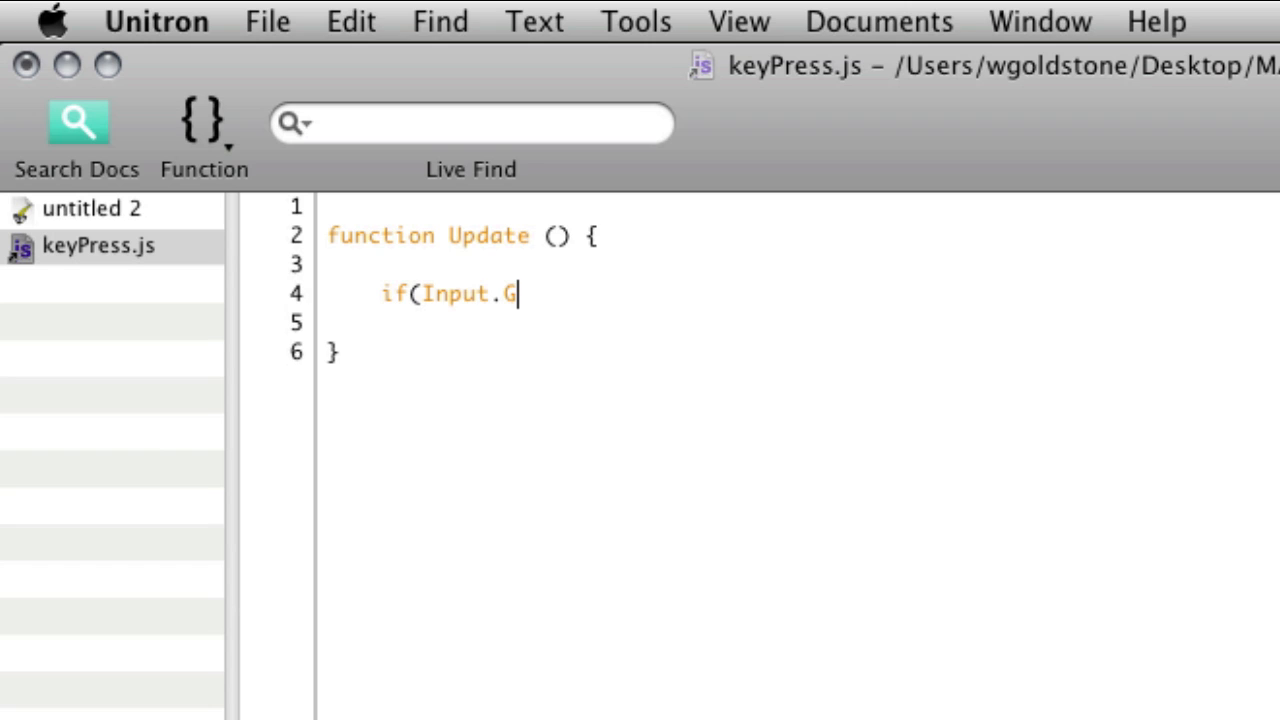
{"action": "type", "text": "etButton"}
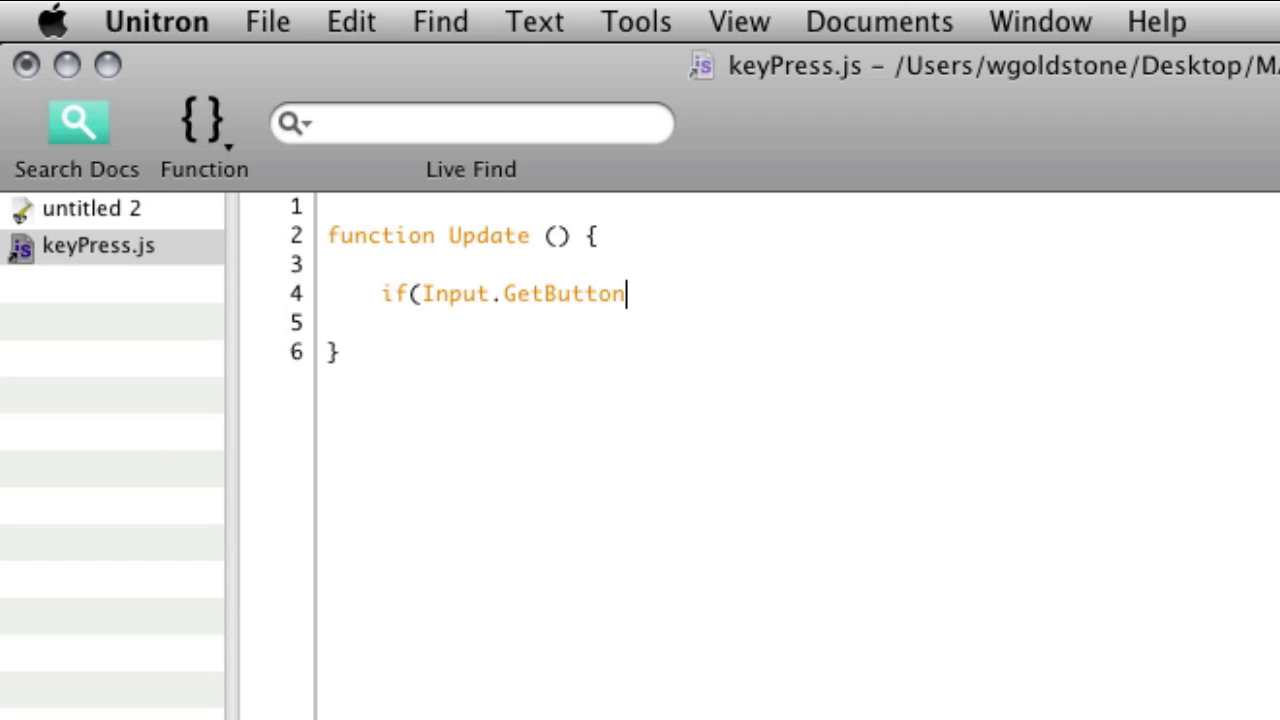
{"action": "type", "text": "Up"}
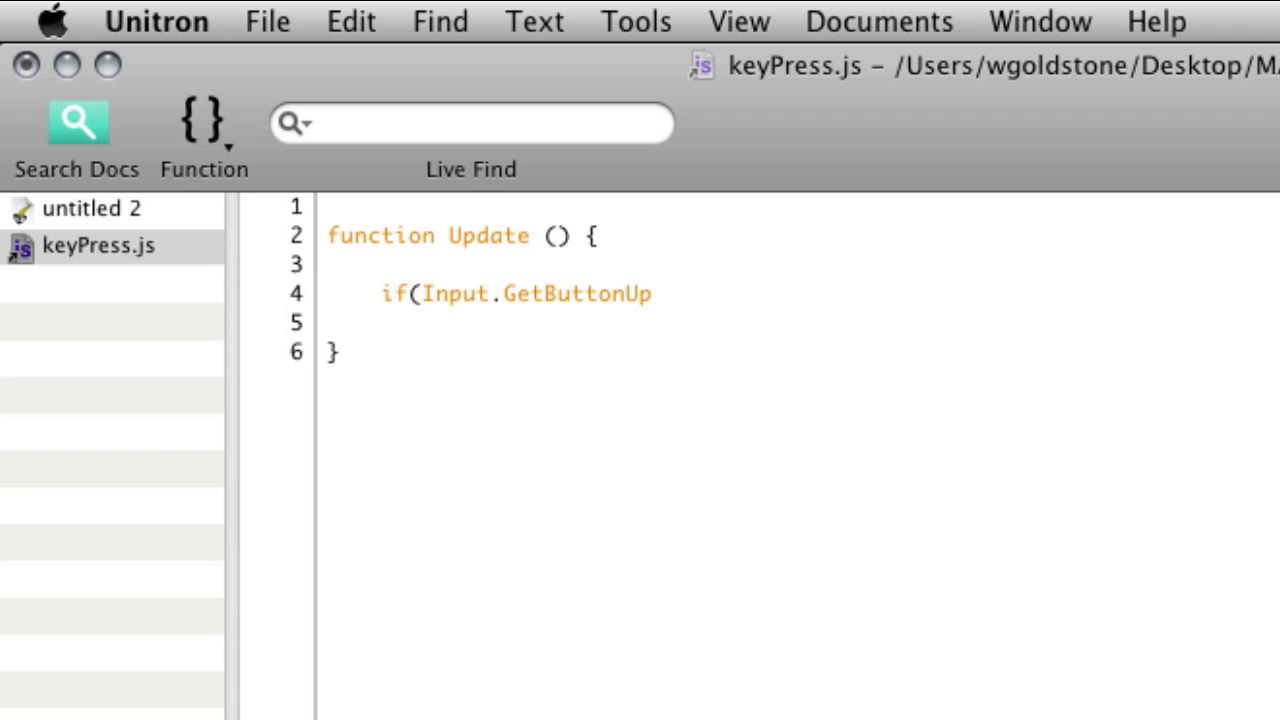
{"action": "left_click", "coordinate": [662, 293]}
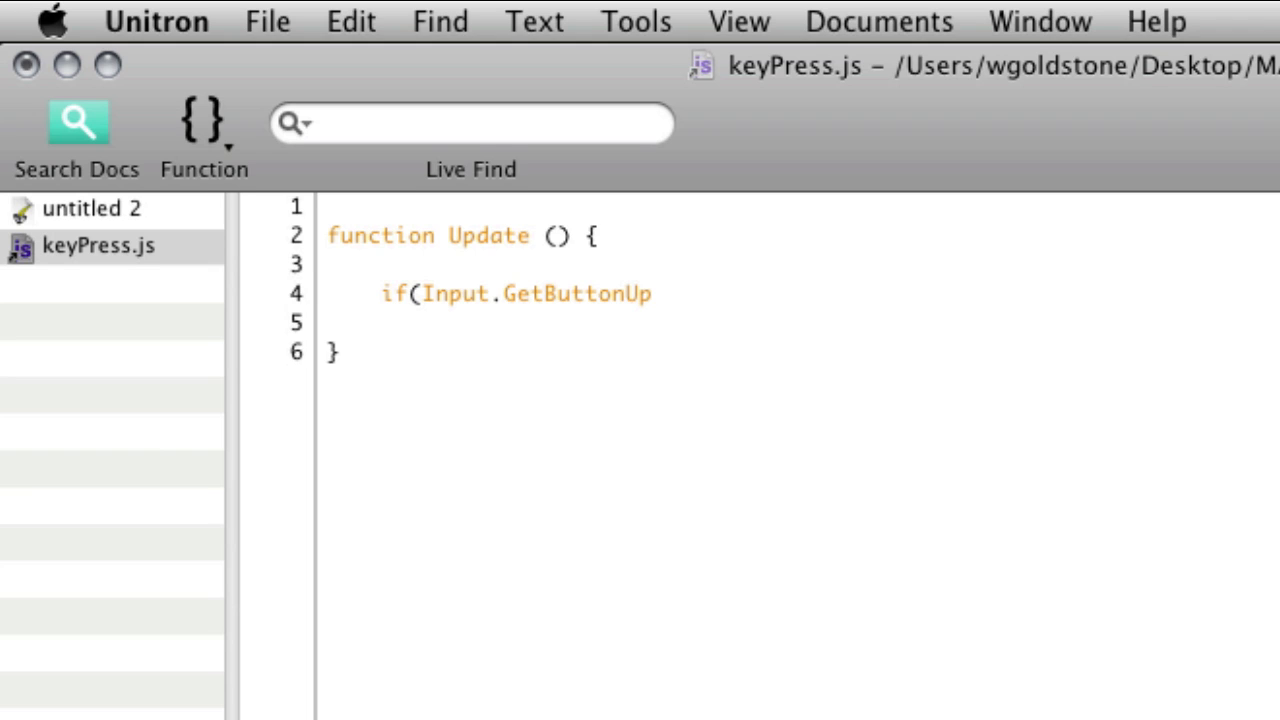
{"action": "type", "text": "("}
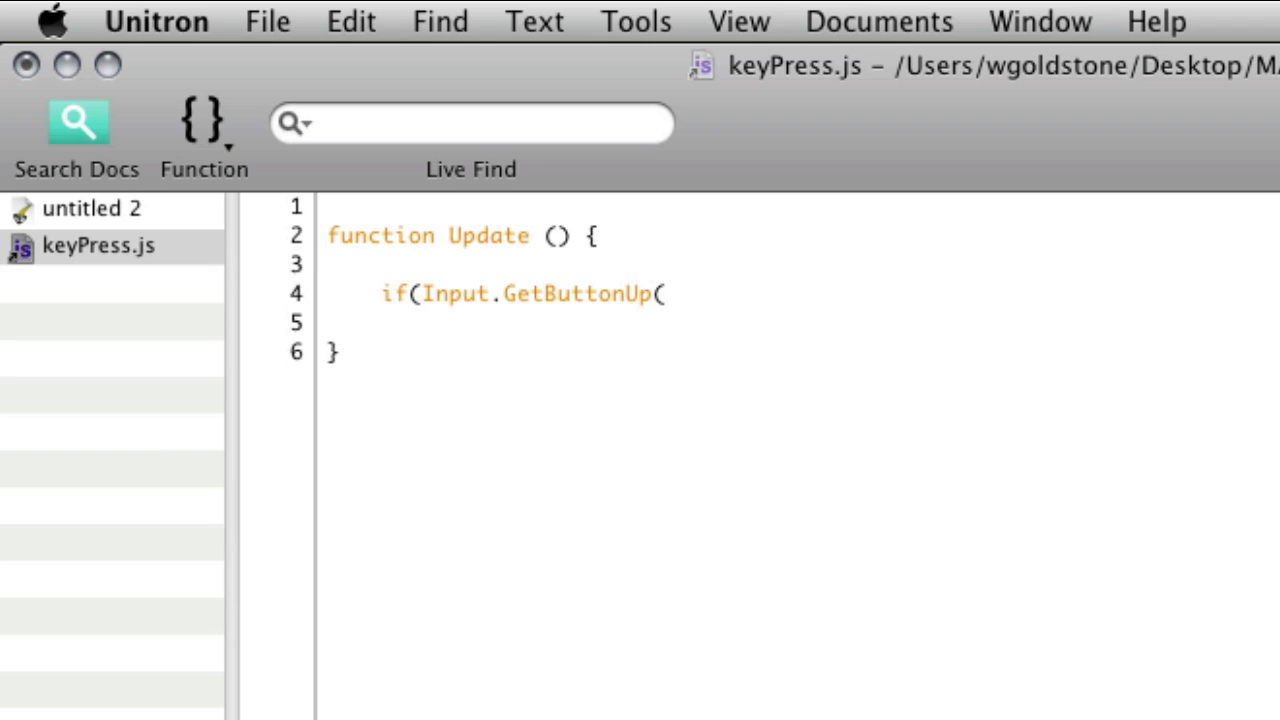
{"action": "type", "text": "\""}
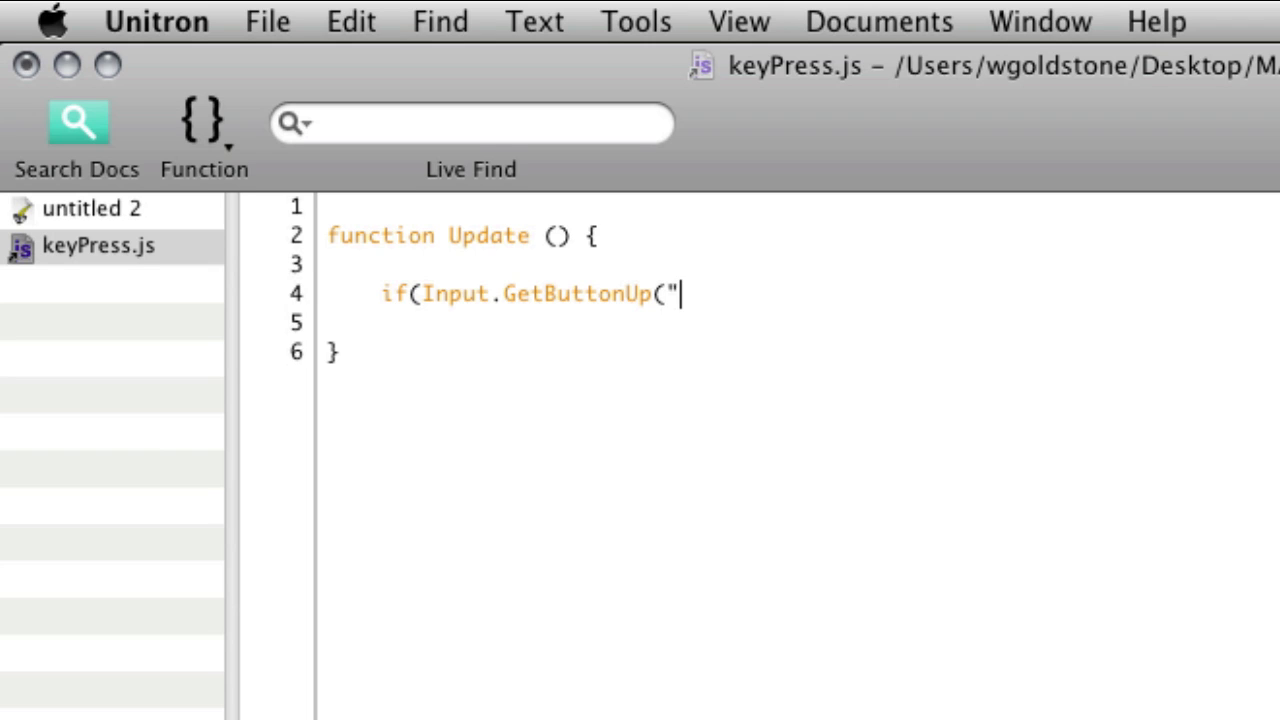
{"action": "type", "text": "Jump"}
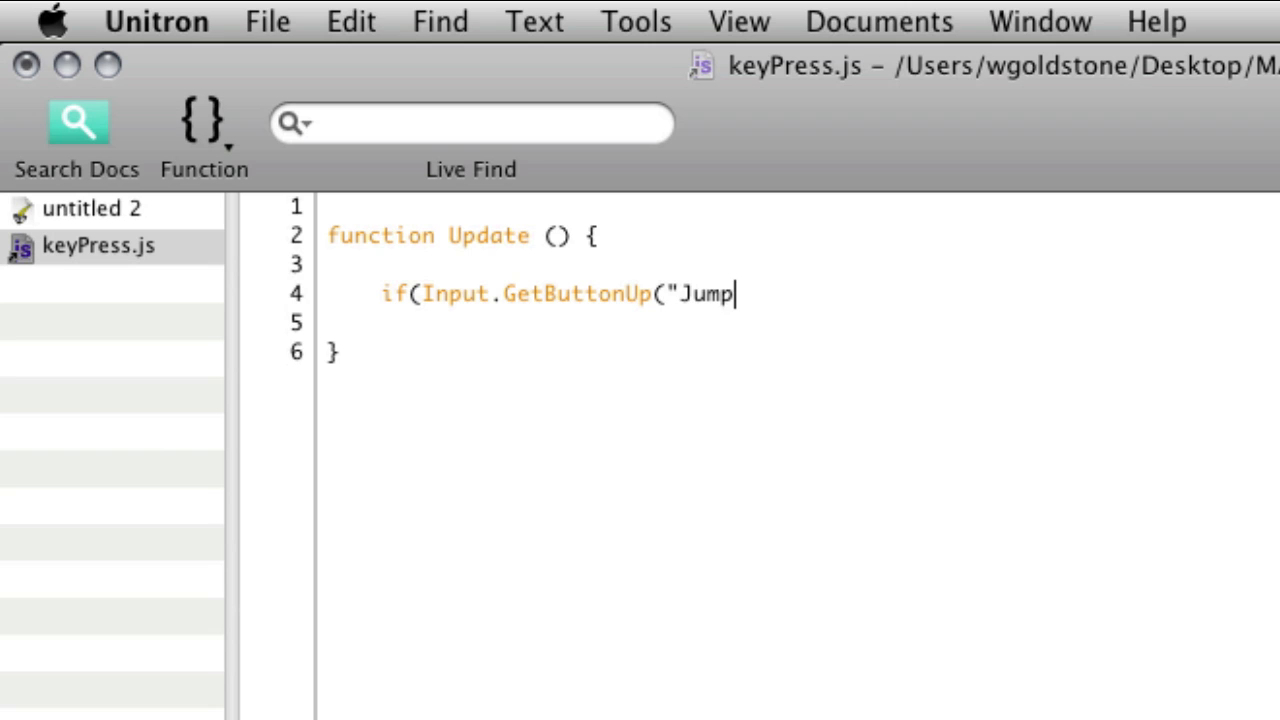
{"action": "type", "text": "\""}
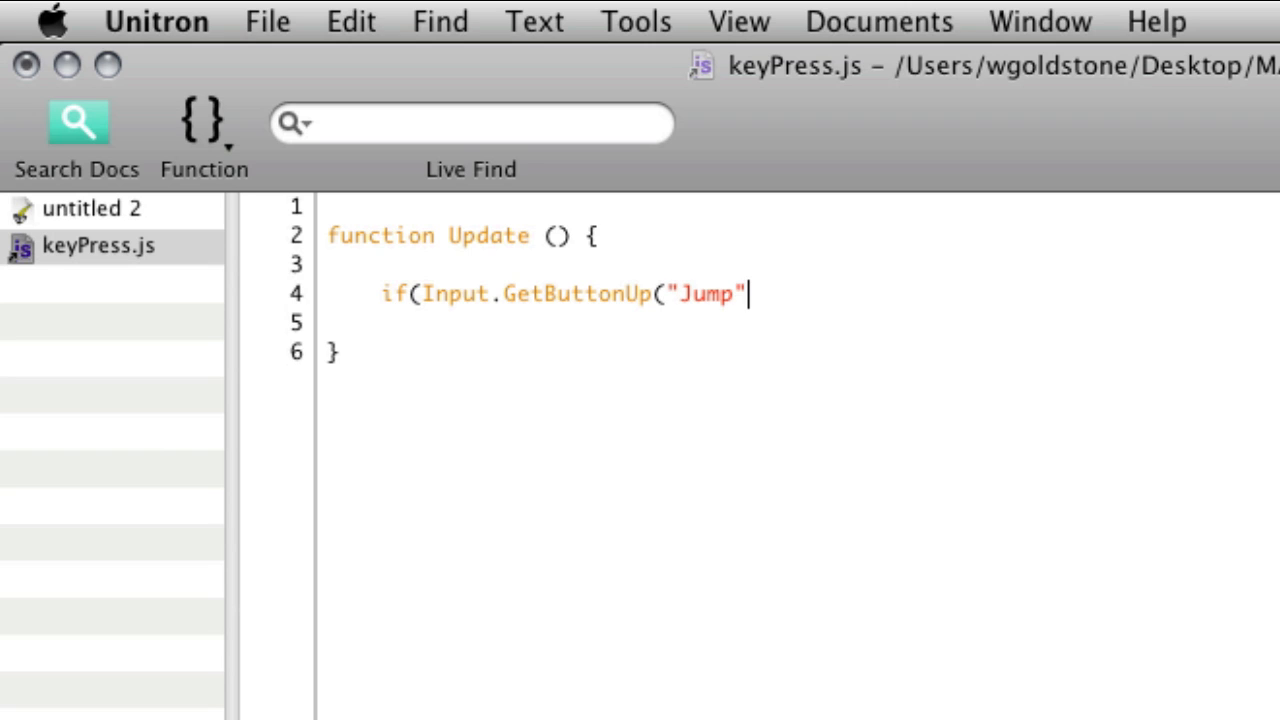
{"action": "type", "text": "))"}
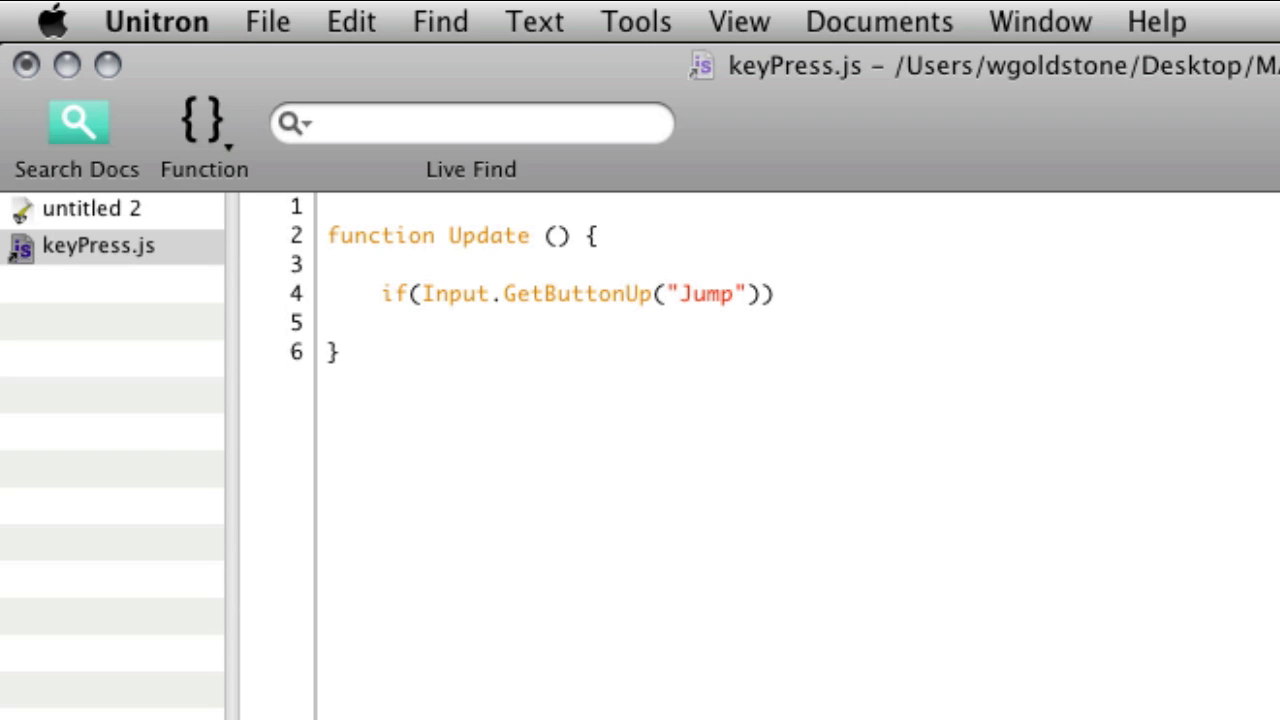
{"action": "type", "text": "{"}
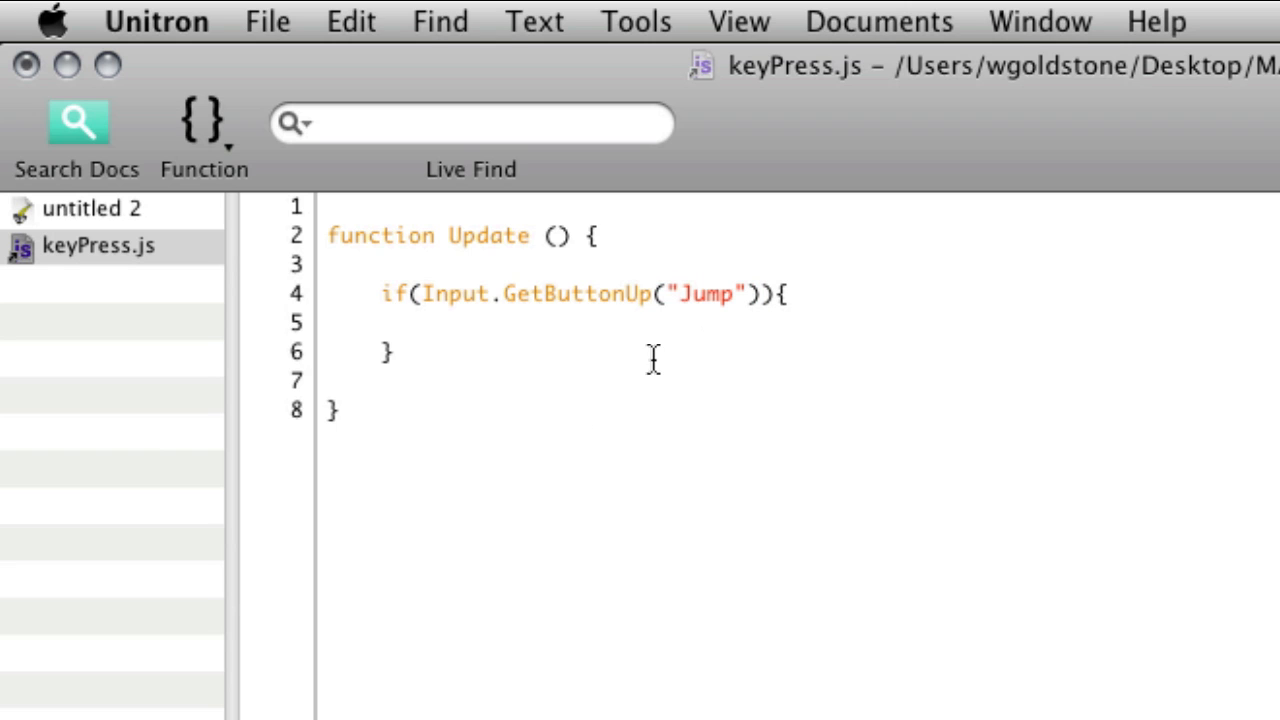
- Add Debug.Log("We Have Hit the Space Bar!"); inside the Jump if block
{"action": "type", "text": "Debug."}
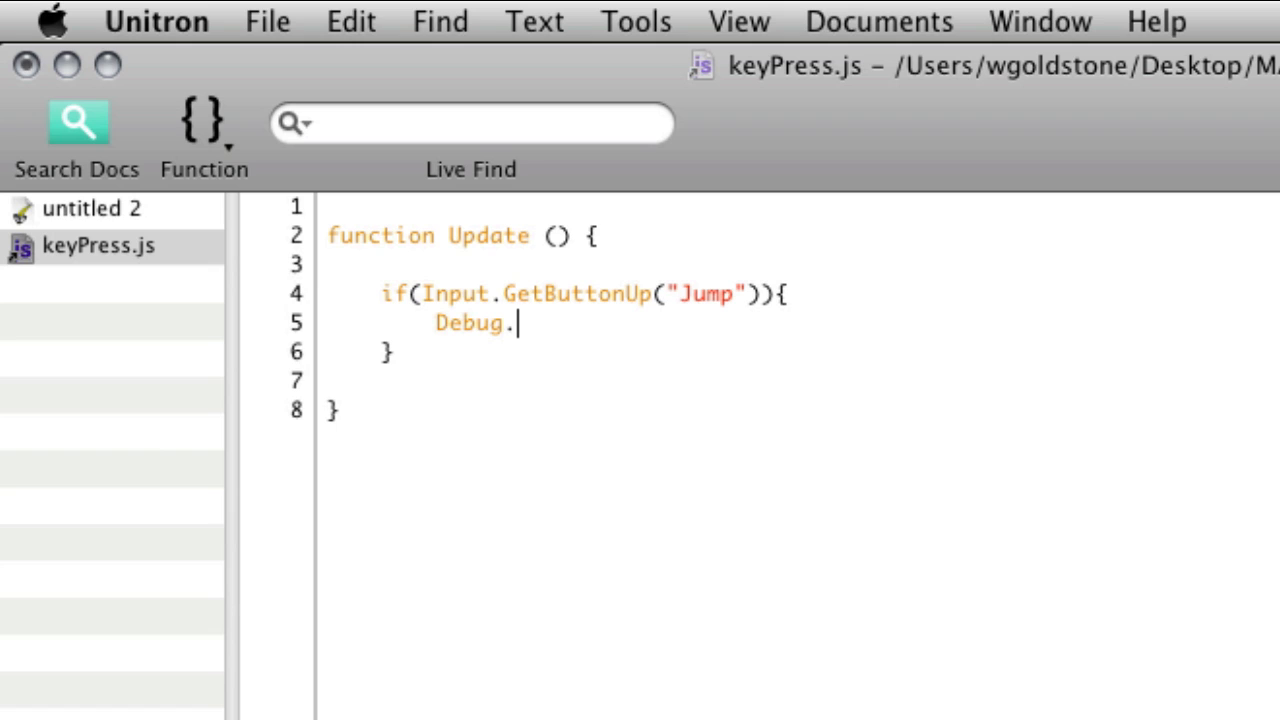
{"action": "type", "text": "Log"}
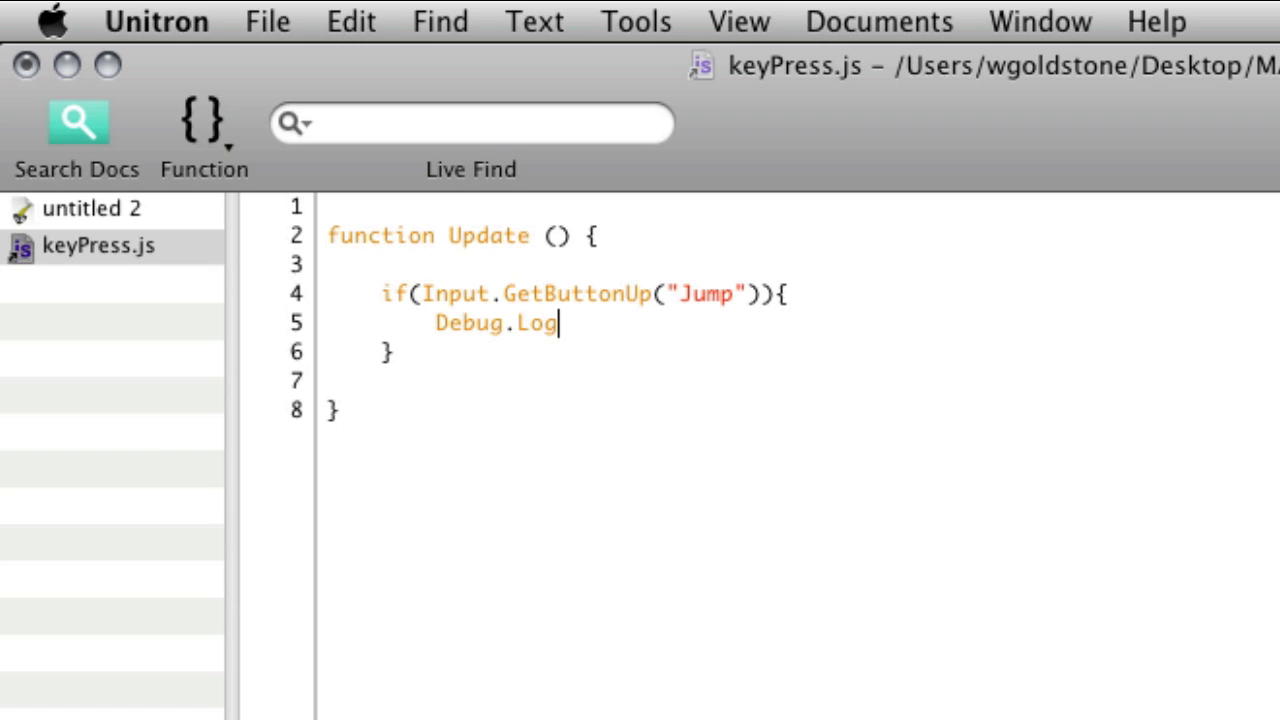
{"action": "type", "text": "(\""}
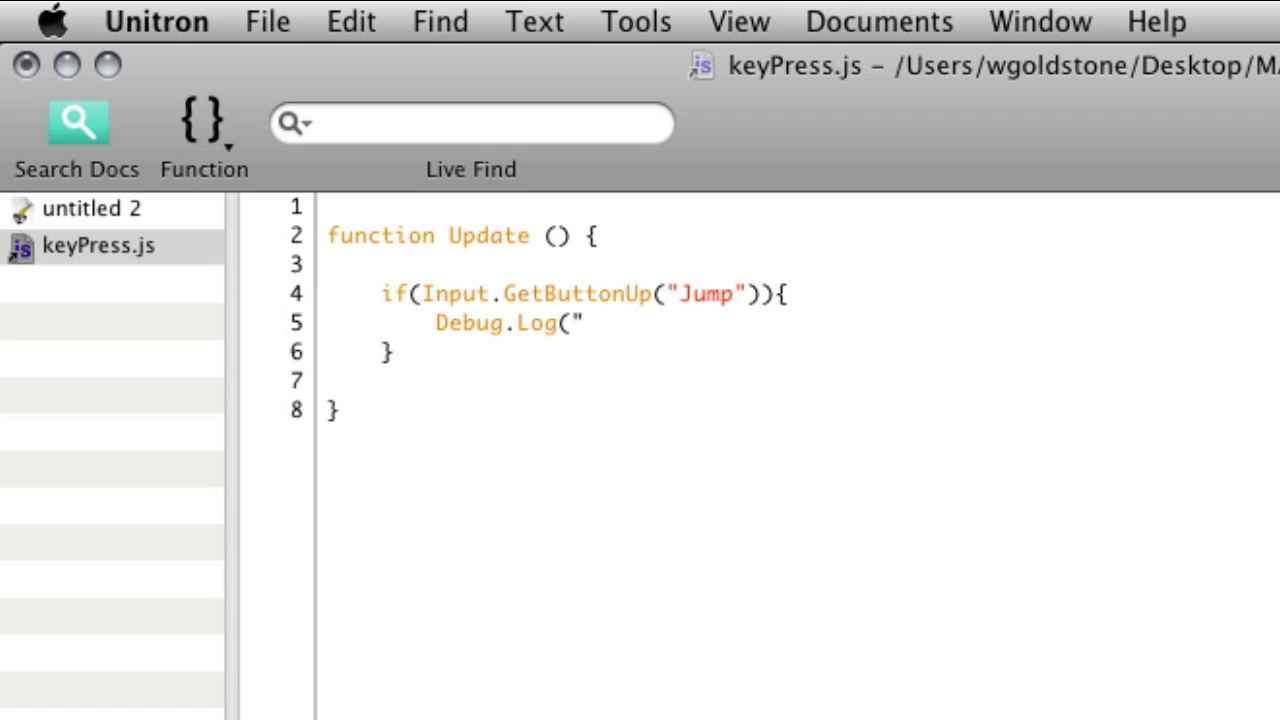
{"action": "type", "text": "We H"}
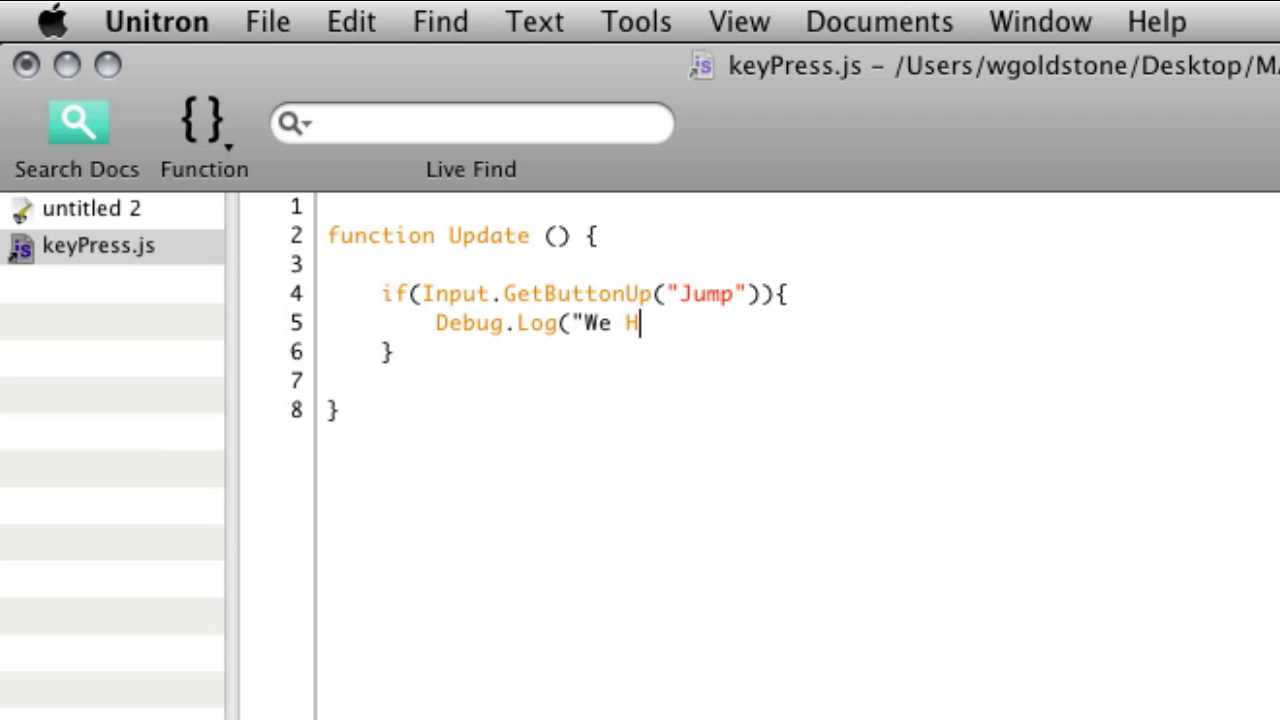
{"action": "type", "text": "ave Hit the Sp"}
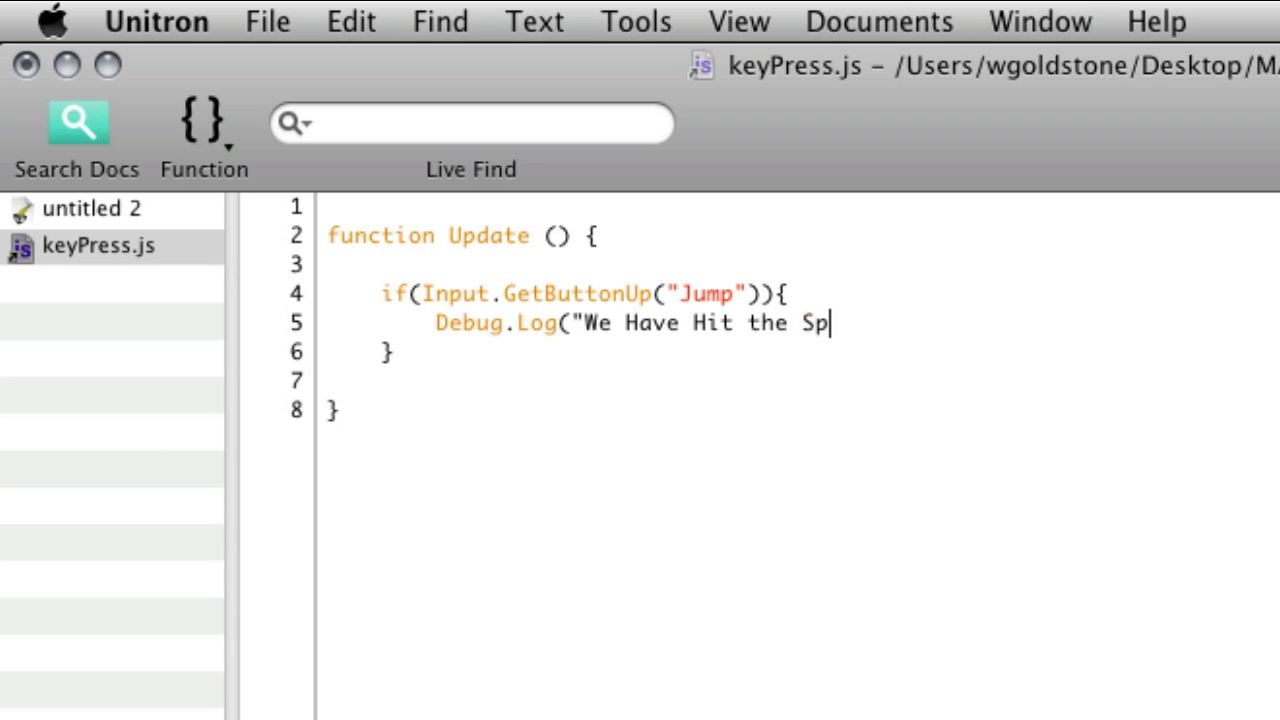
{"action": "type", "text": "ace Bar"}
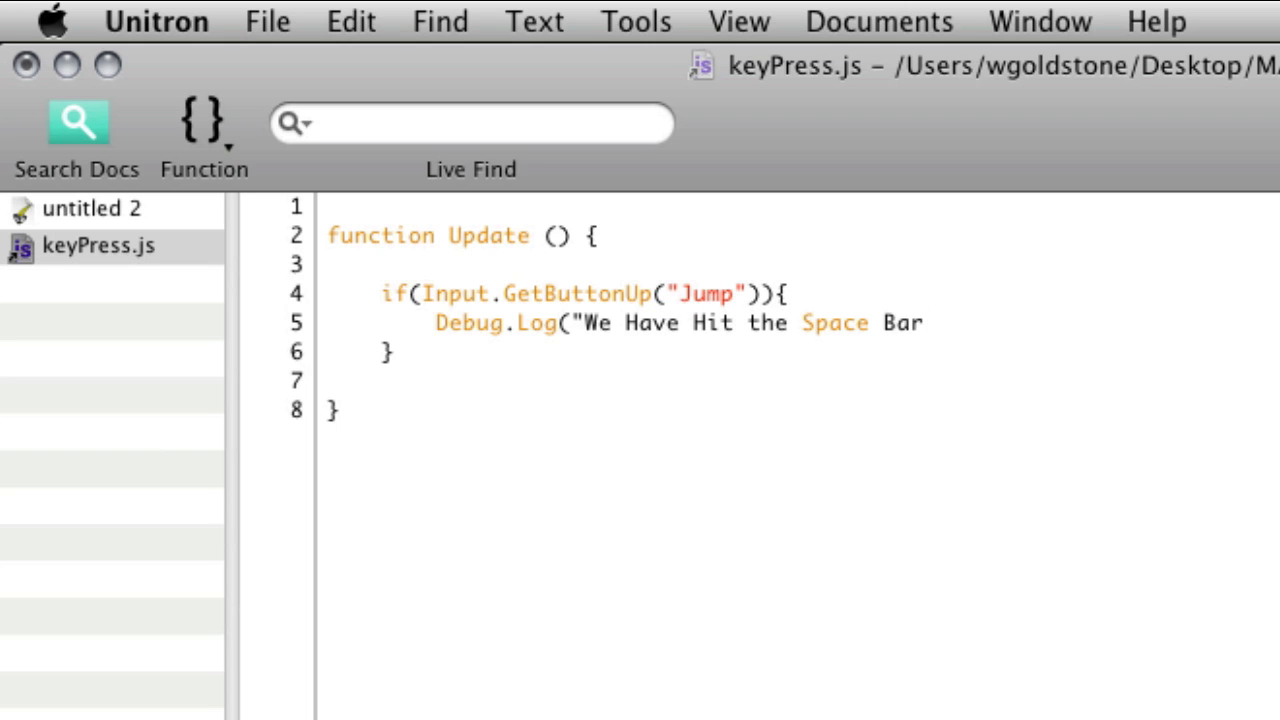
{"action": "type", "text": "!\");"}
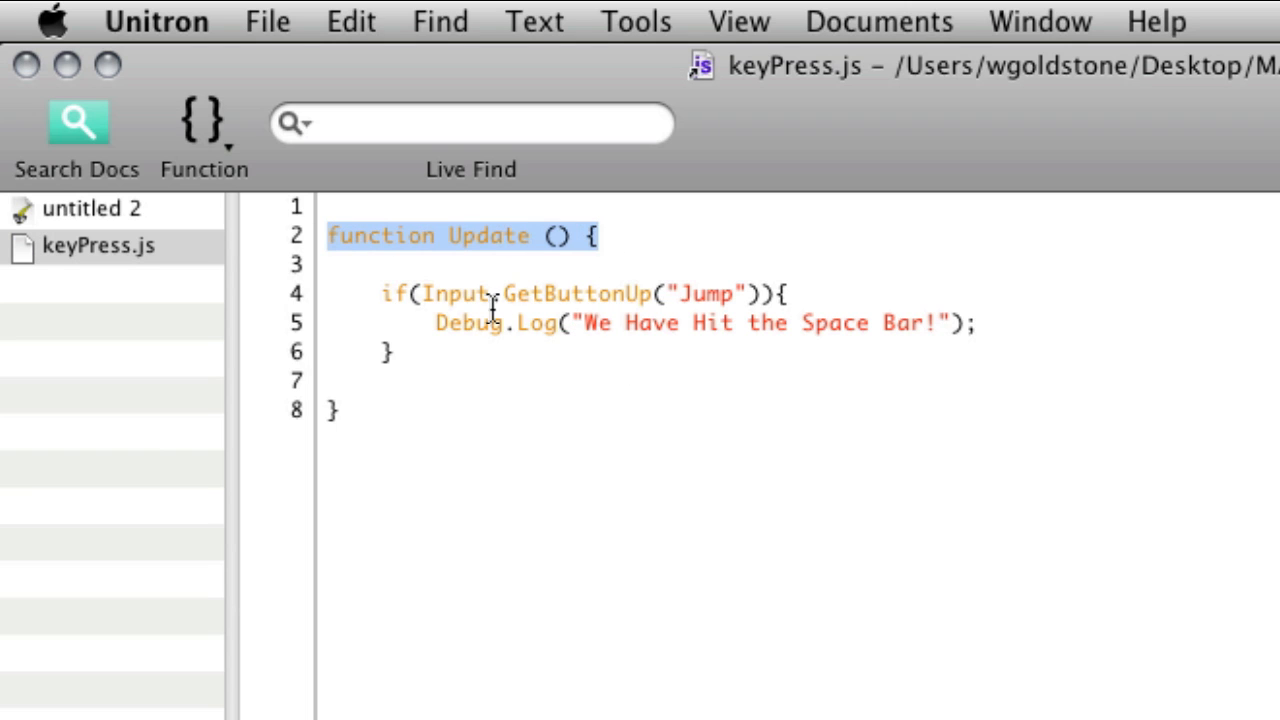
{"action": "left_click", "coordinate": [734, 293]}
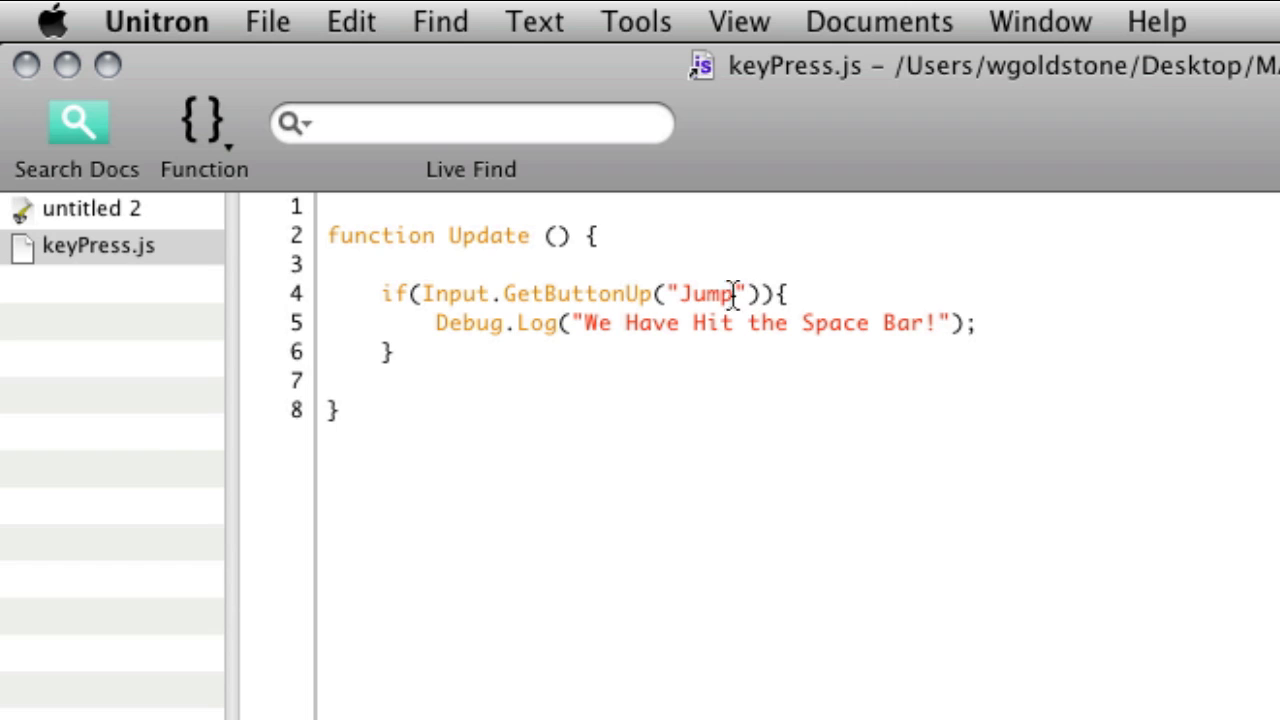
{"action": "double_click", "coordinate": [715, 293]}
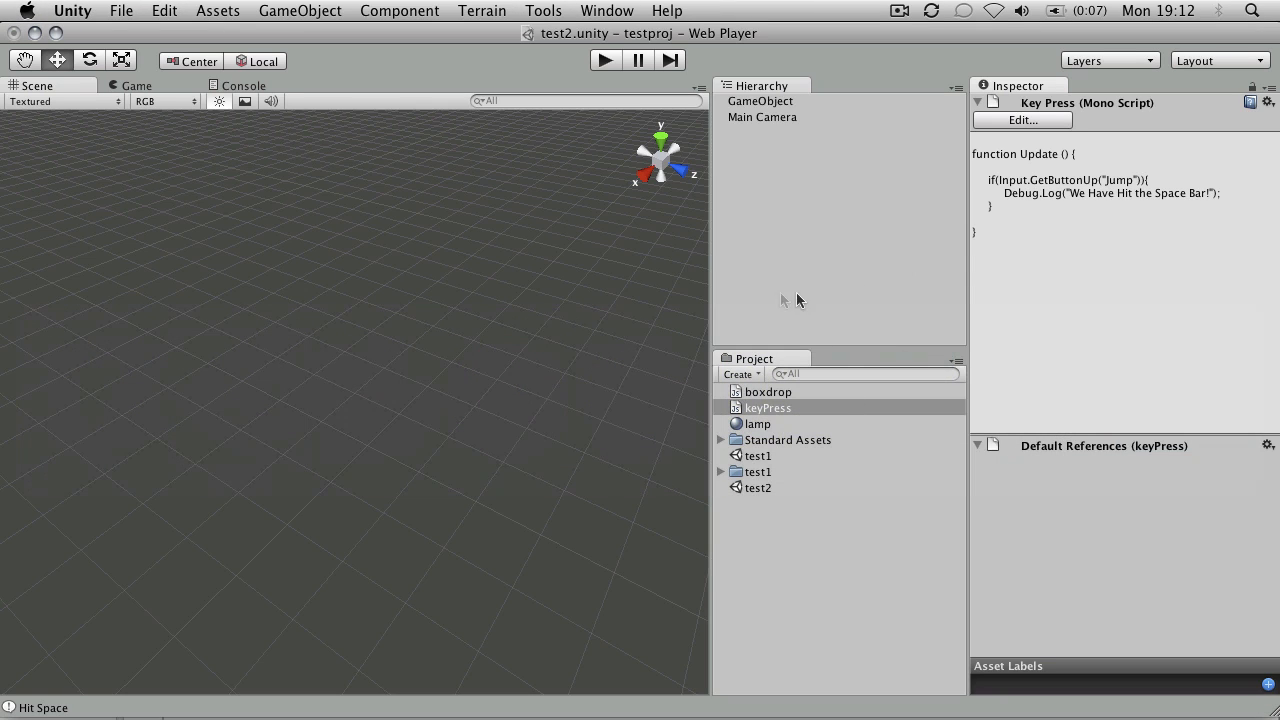
- Attach the keyPress script to GameObject and confirm its Key Press component
{"action": "left_click", "coordinate": [768, 391]}
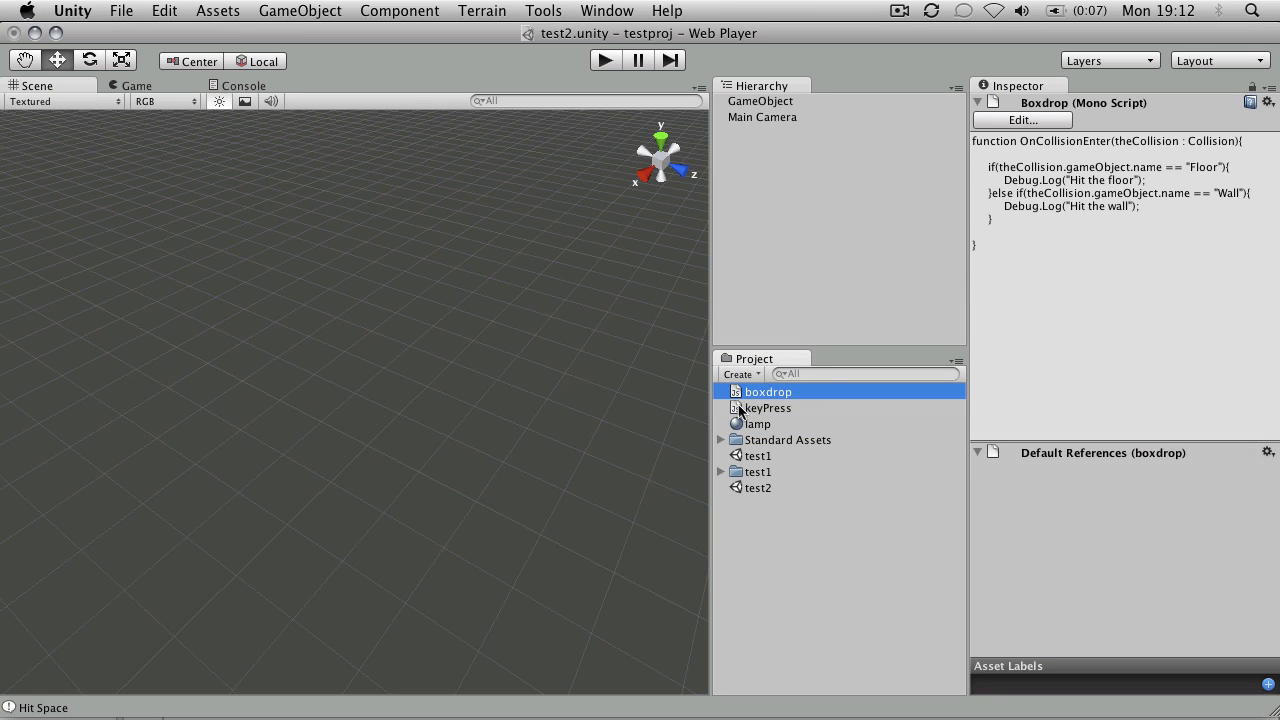
{"action": "left_click", "coordinate": [768, 407]}
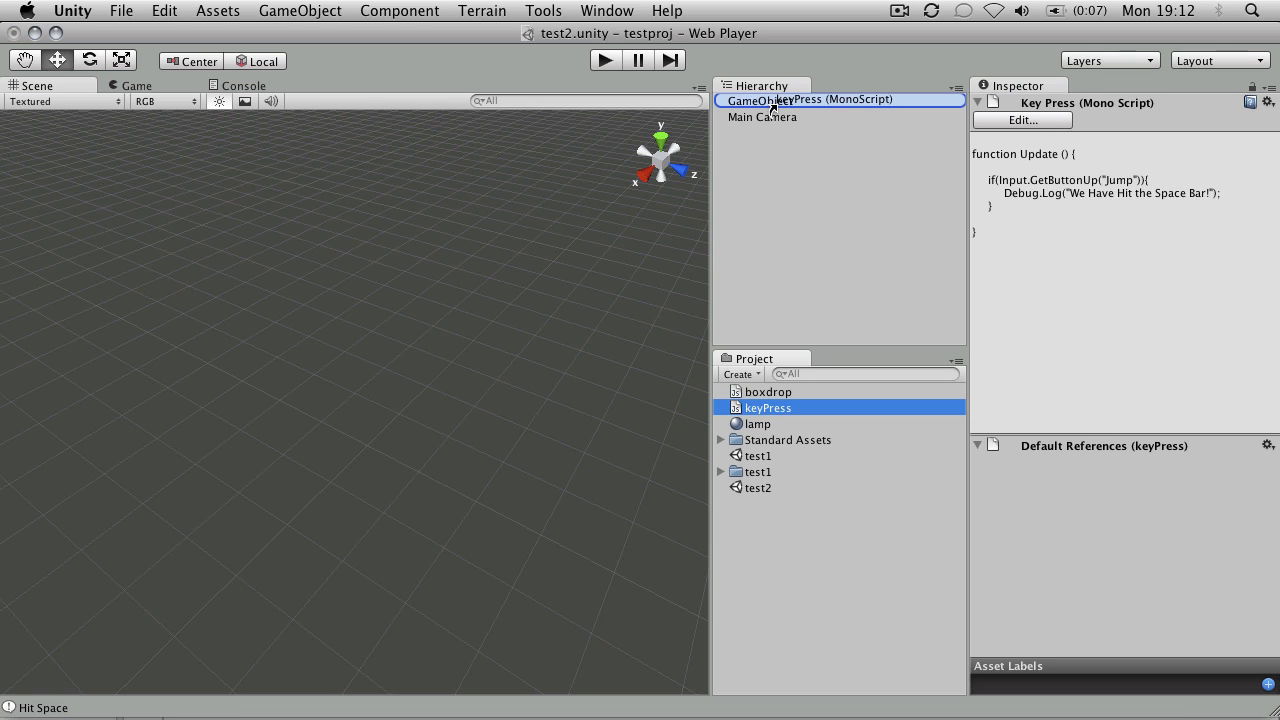
{"action": "left_click", "coordinate": [776, 100]}
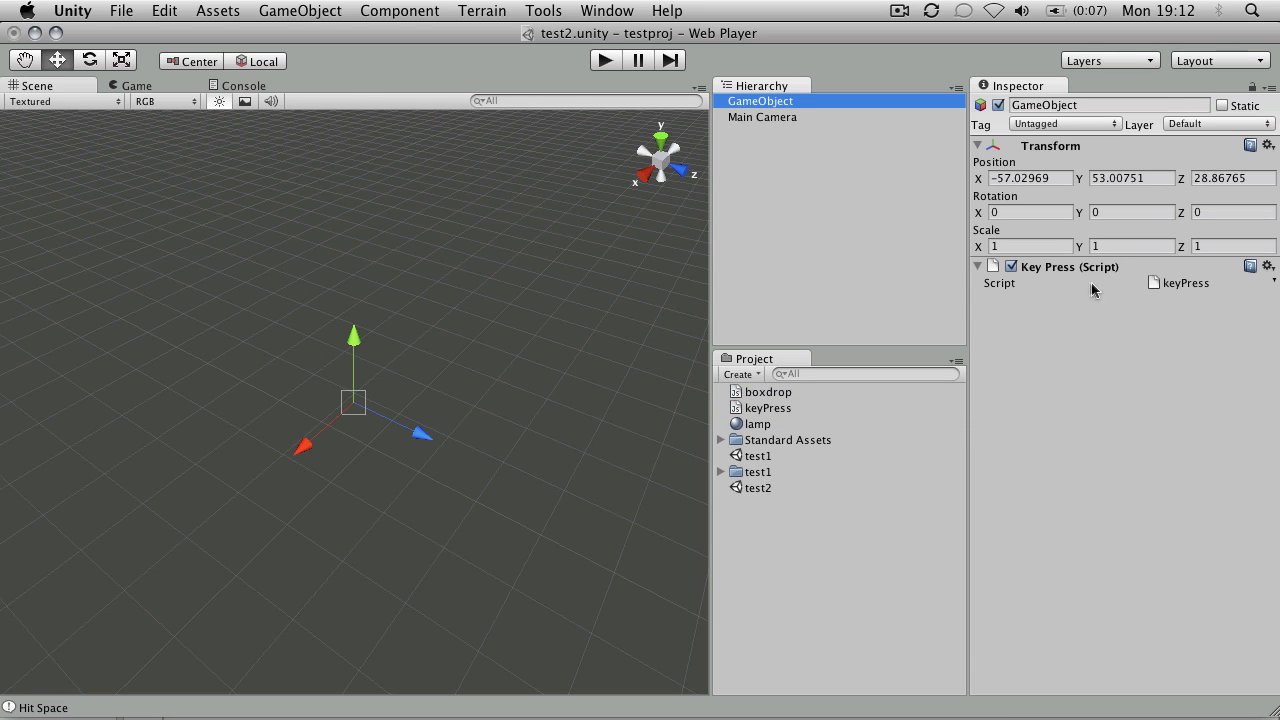
{"action": "mouse_move", "coordinate": [1175, 286]}
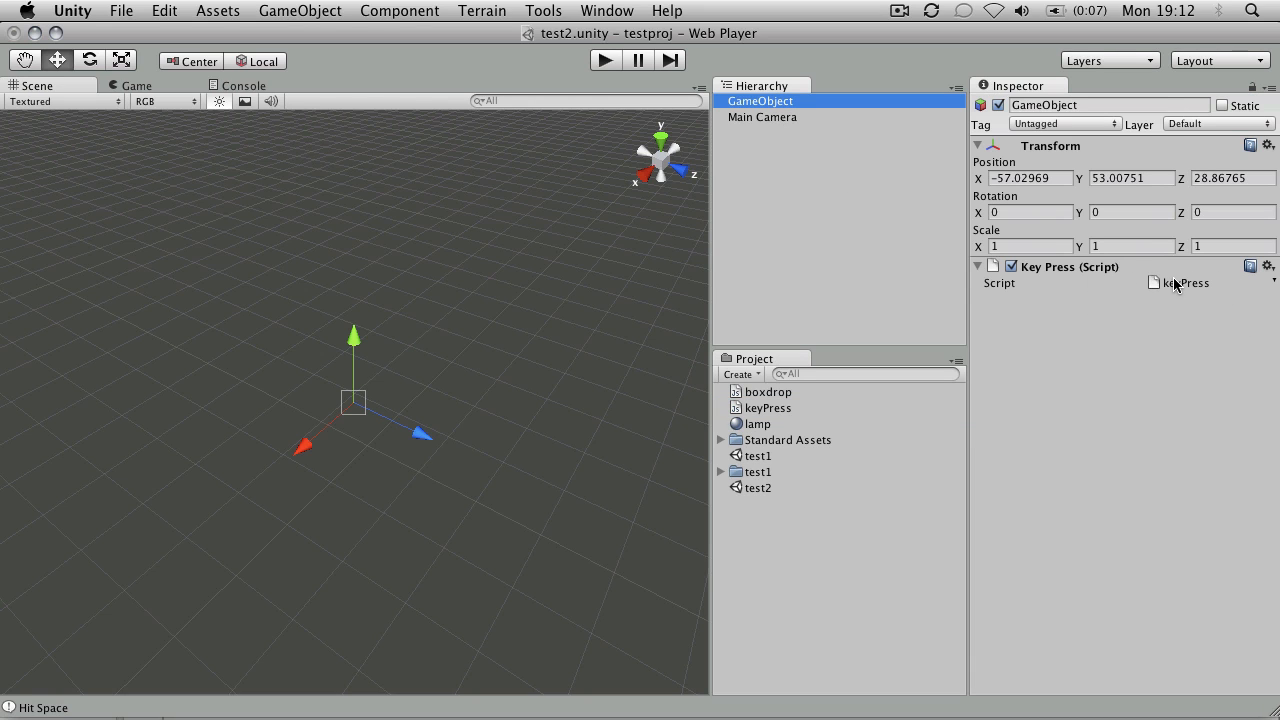
{"action": "left_click", "coordinate": [160, 11]}
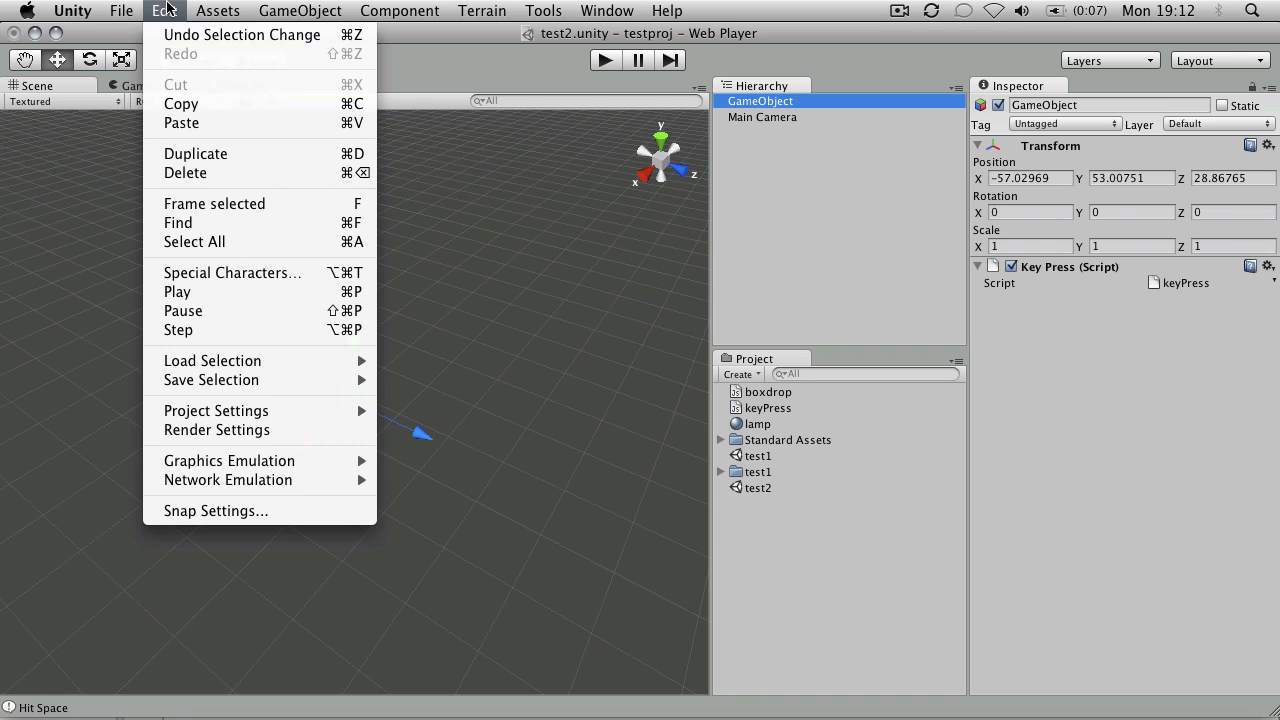
{"action": "mouse_move", "coordinate": [216, 410]}
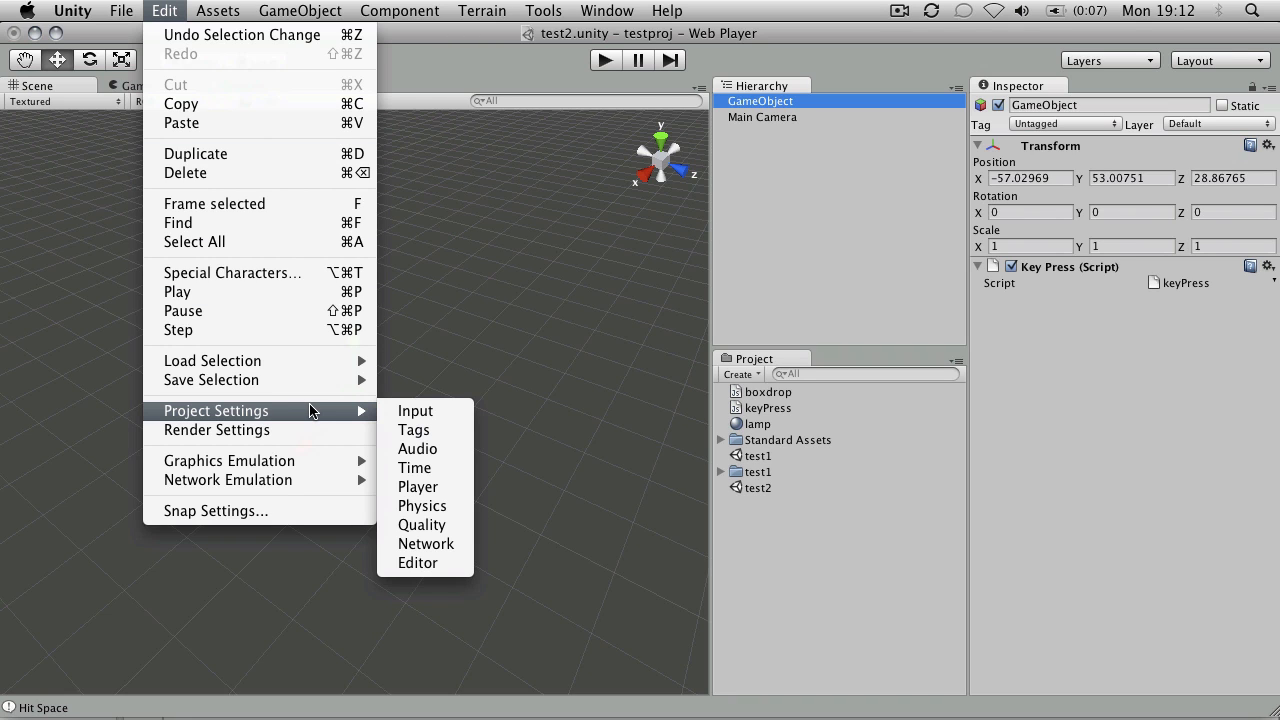
{"action": "mouse_move", "coordinate": [326, 420]}
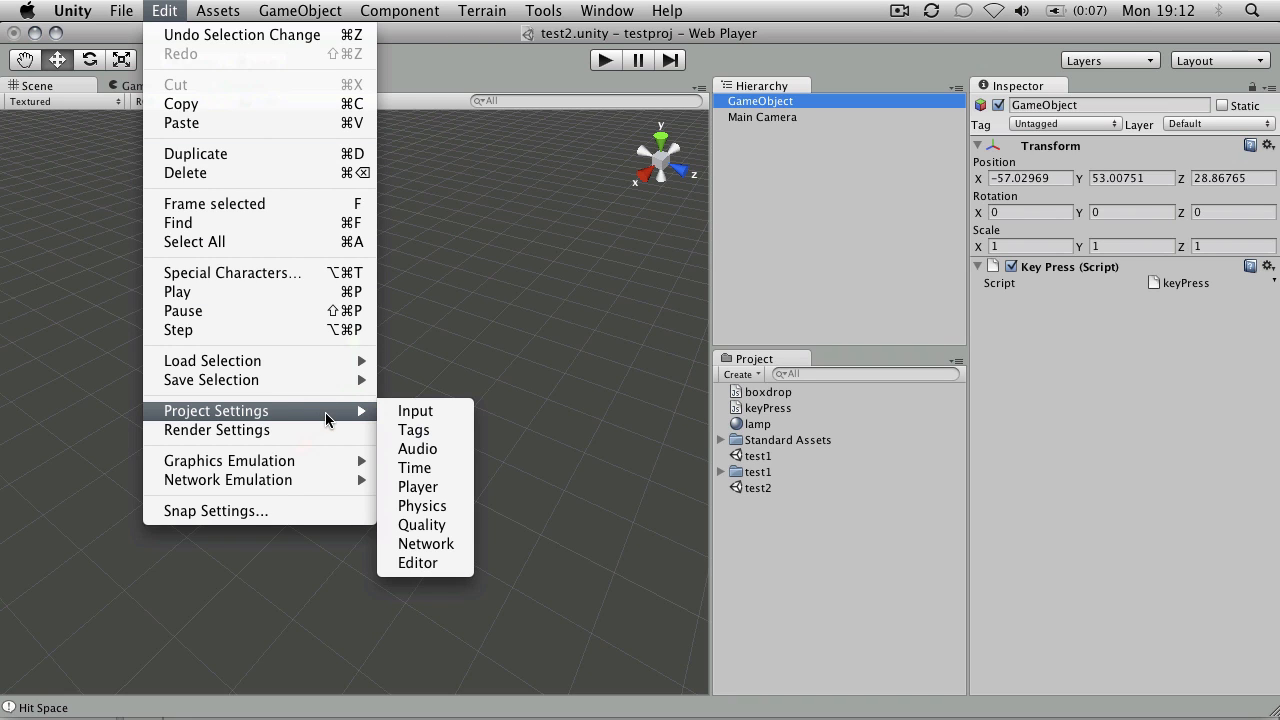
{"action": "mouse_move", "coordinate": [414, 411]}
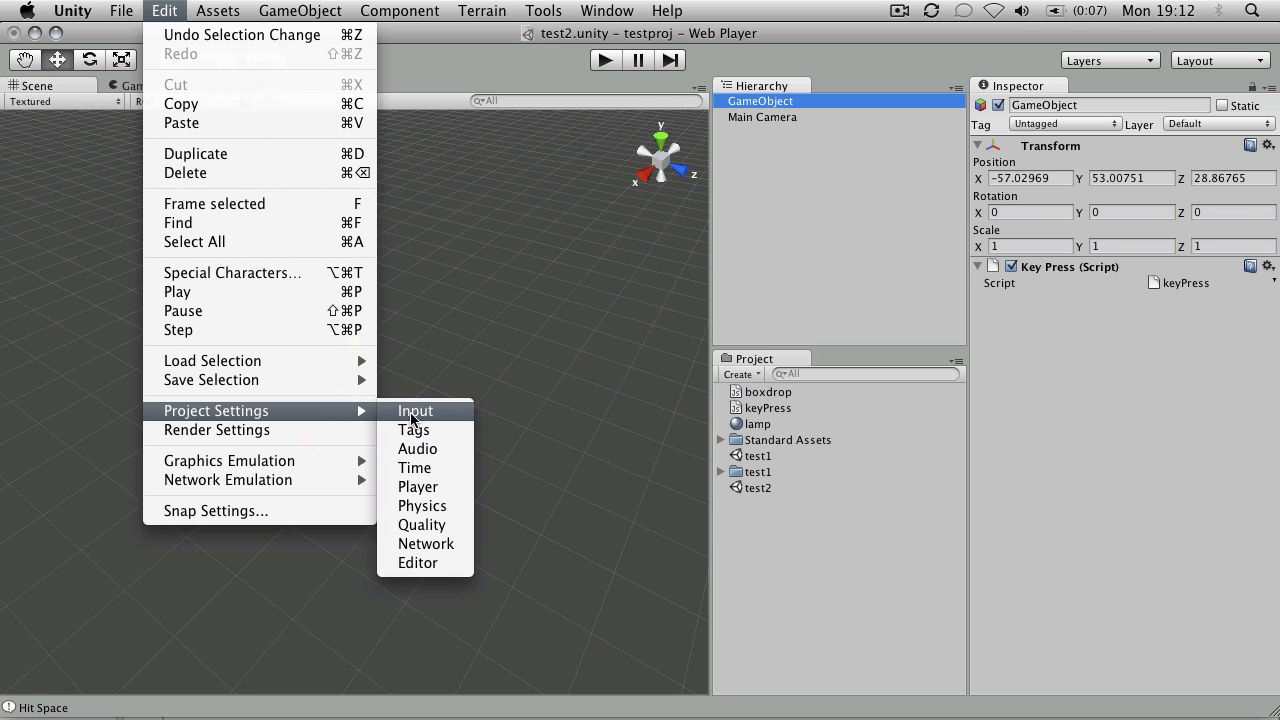
- Show the Input Manager settings to check Jump is mapped to space
{"action": "left_click", "coordinate": [415, 411]}
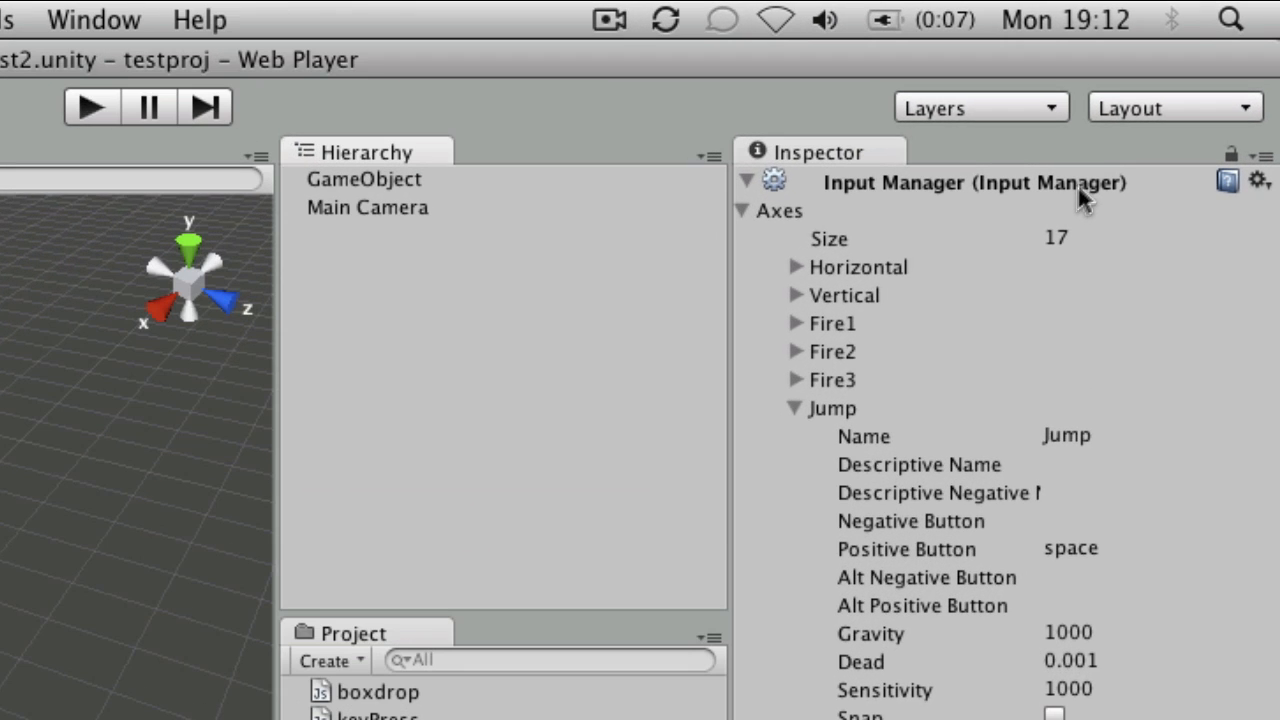
{"action": "left_click", "coordinate": [777, 210]}
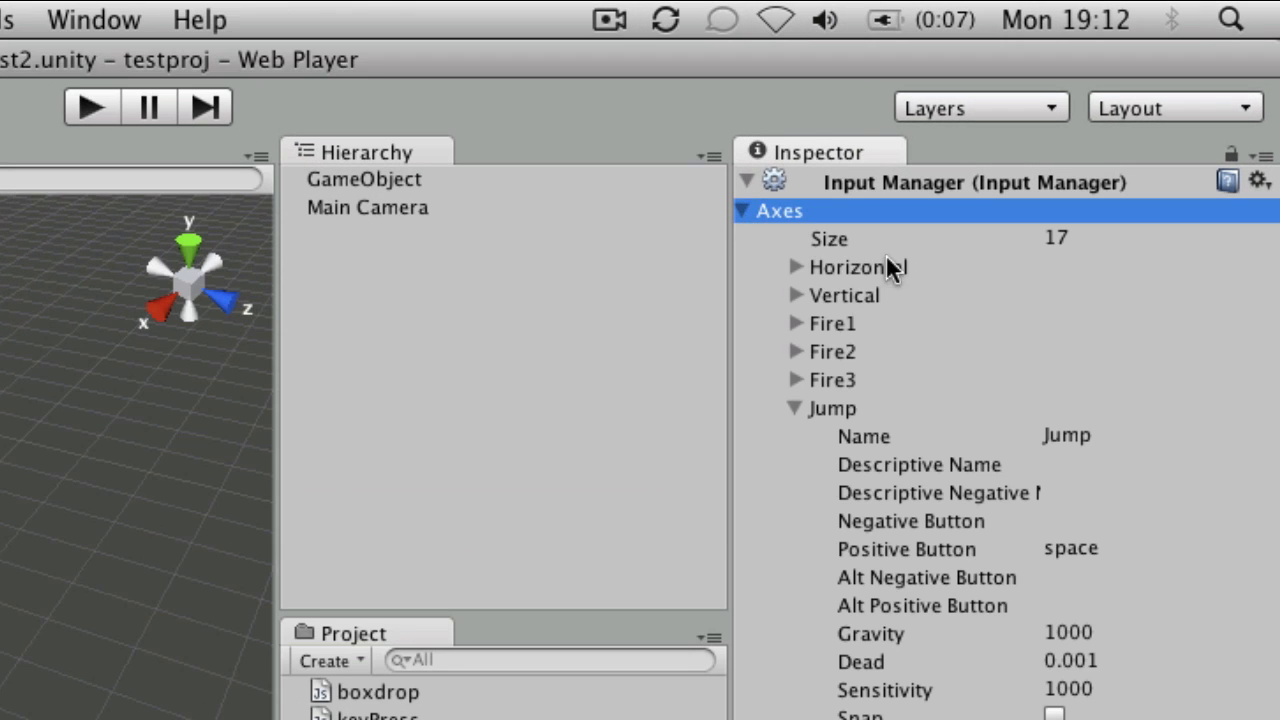
{"action": "mouse_move", "coordinate": [835, 537]}
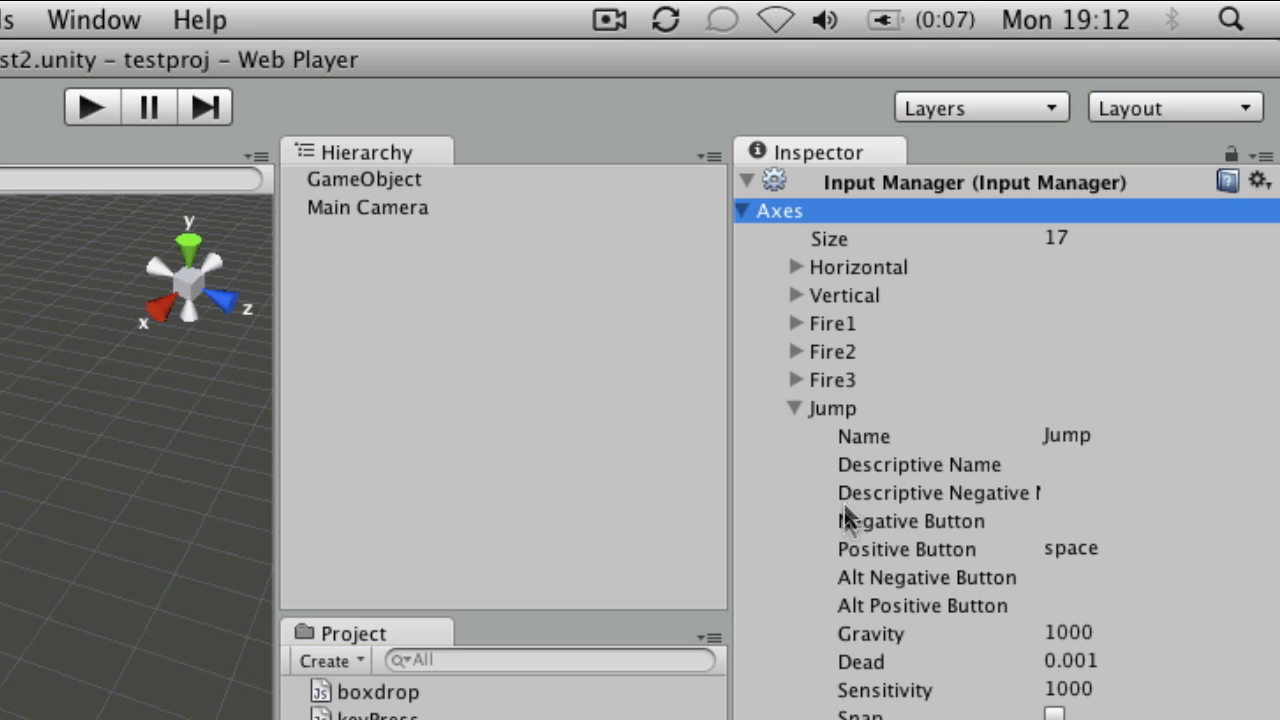
{"action": "mouse_move", "coordinate": [780, 428]}
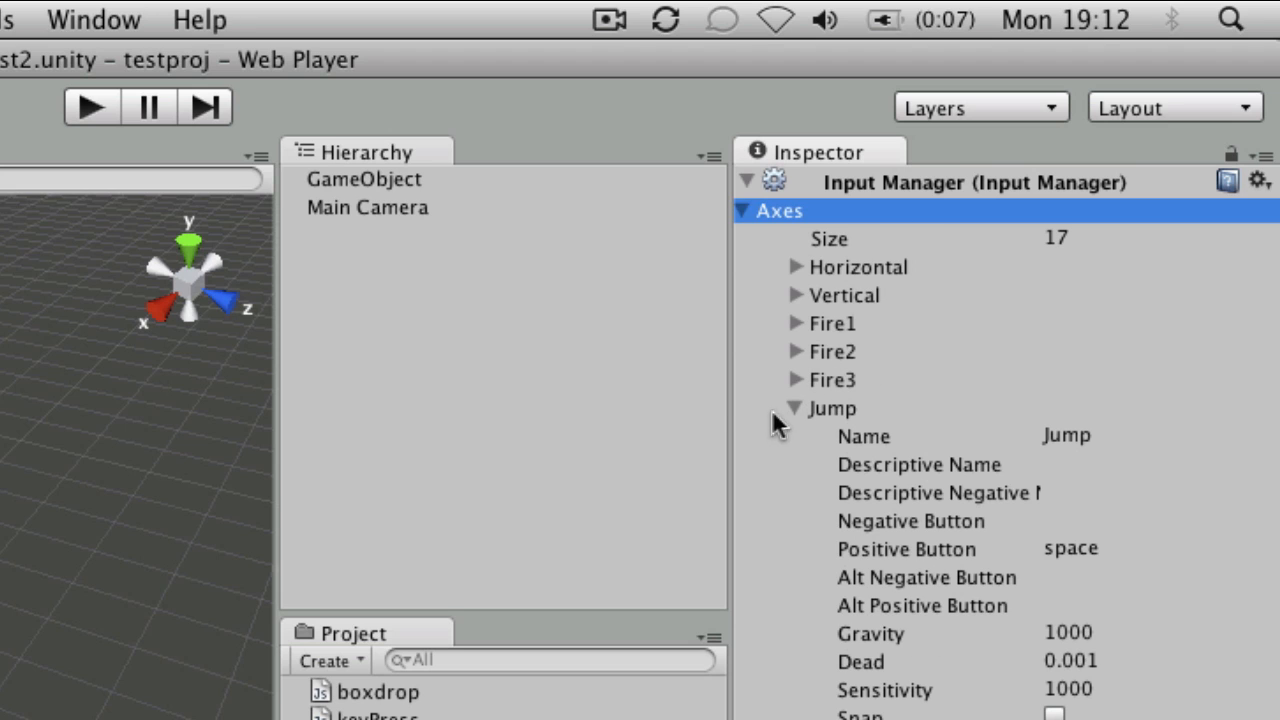
{"action": "left_click", "coordinate": [834, 408]}
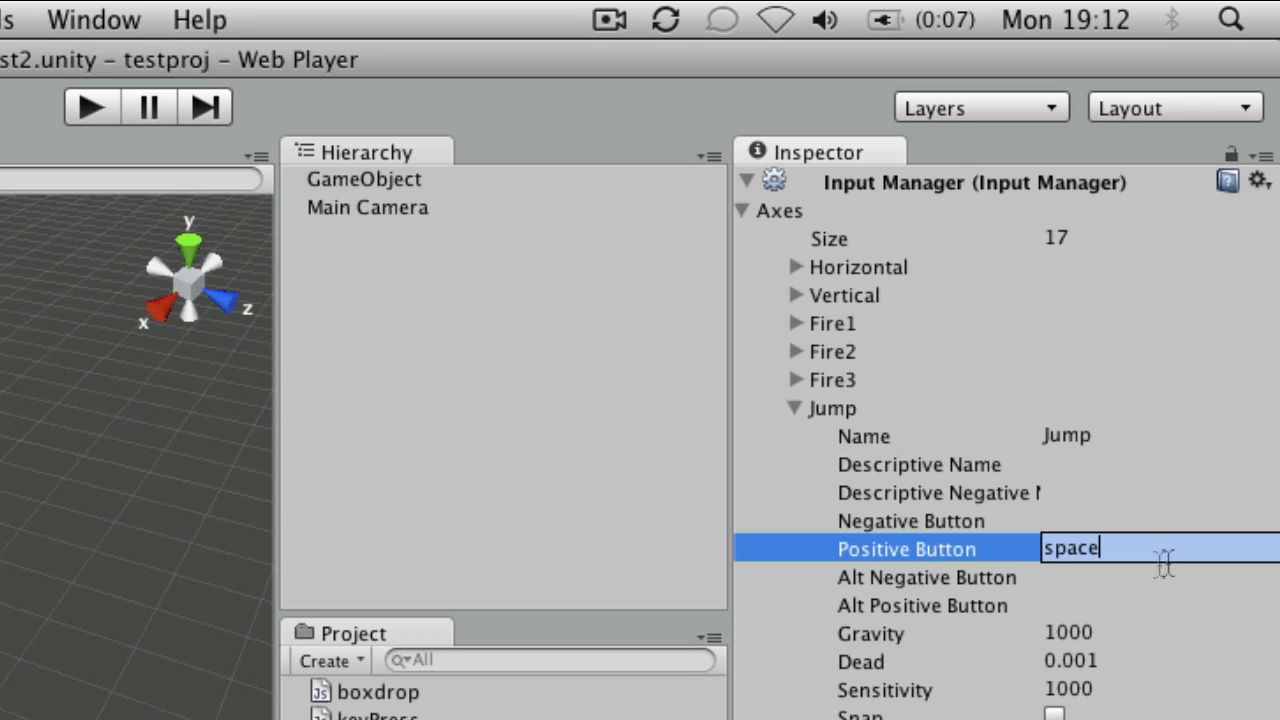
{"action": "mouse_move", "coordinate": [1130, 537]}
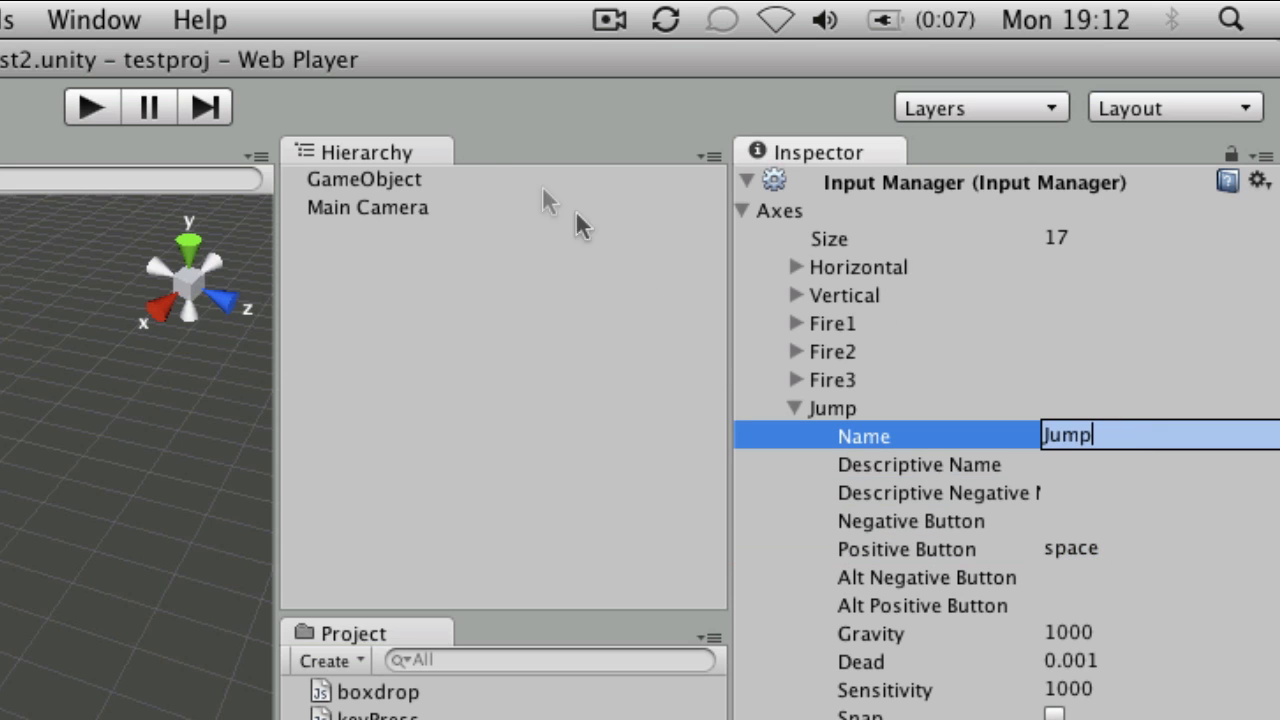
{"action": "left_click", "coordinate": [364, 179]}
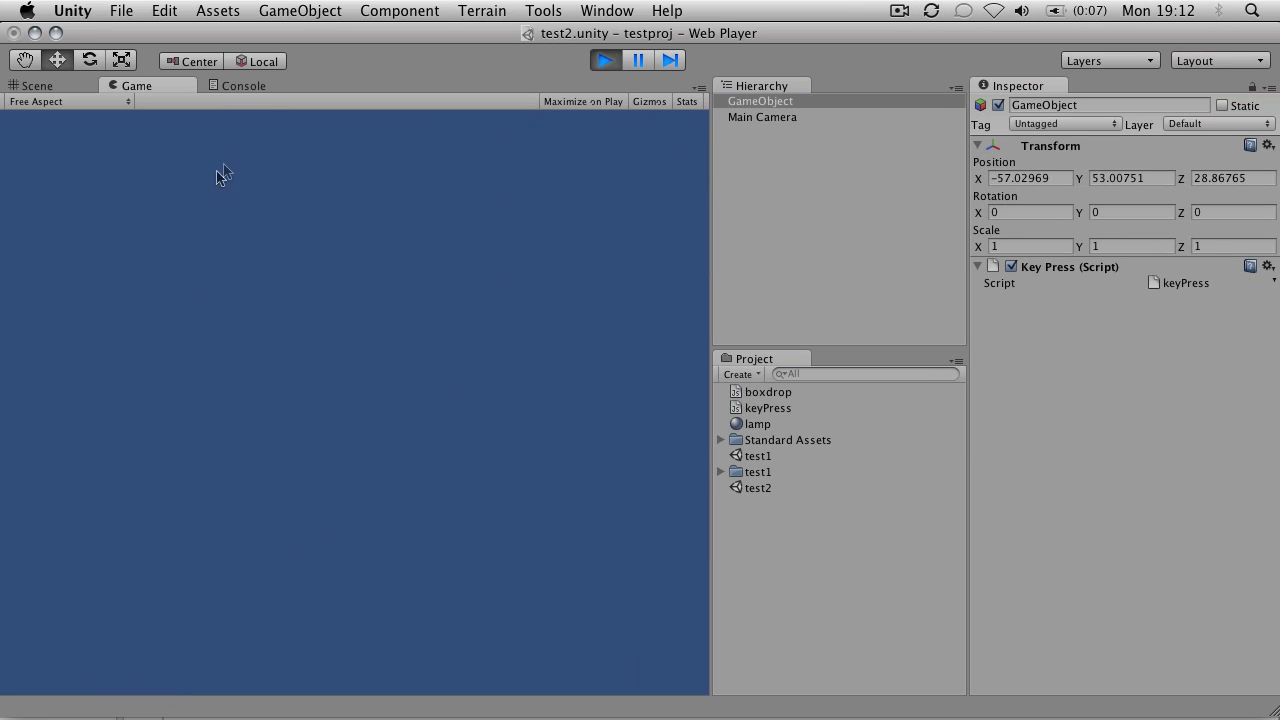
- Press Space in the running Game view to log the message, then stop Play mode
{"action": "left_click", "coordinate": [241, 85]}
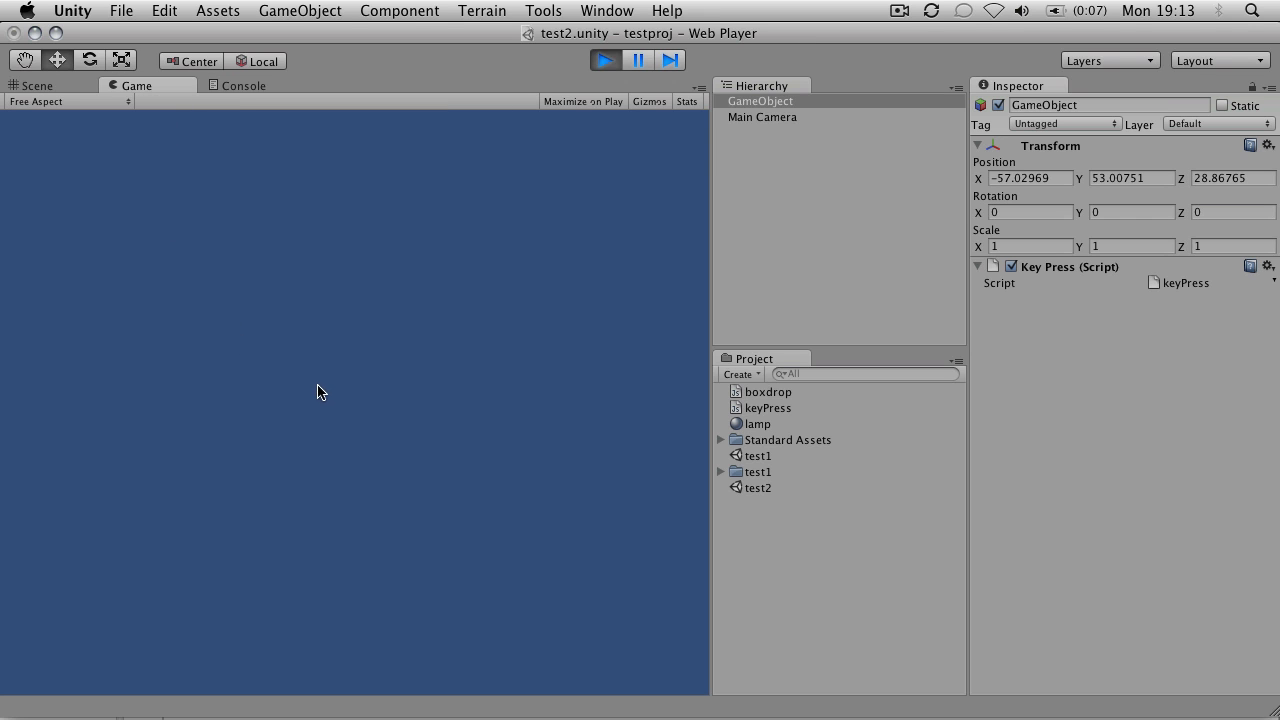
{"action": "key", "text": "space"}
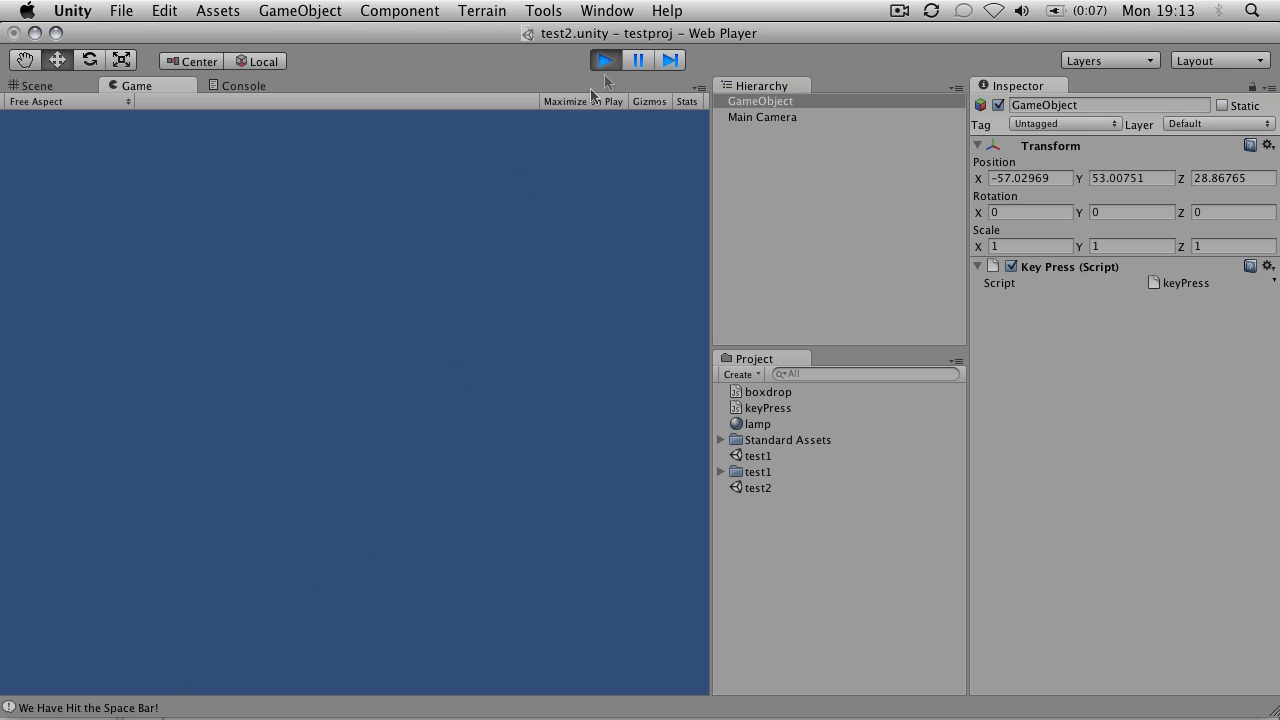
{"action": "left_click", "coordinate": [38, 85]}
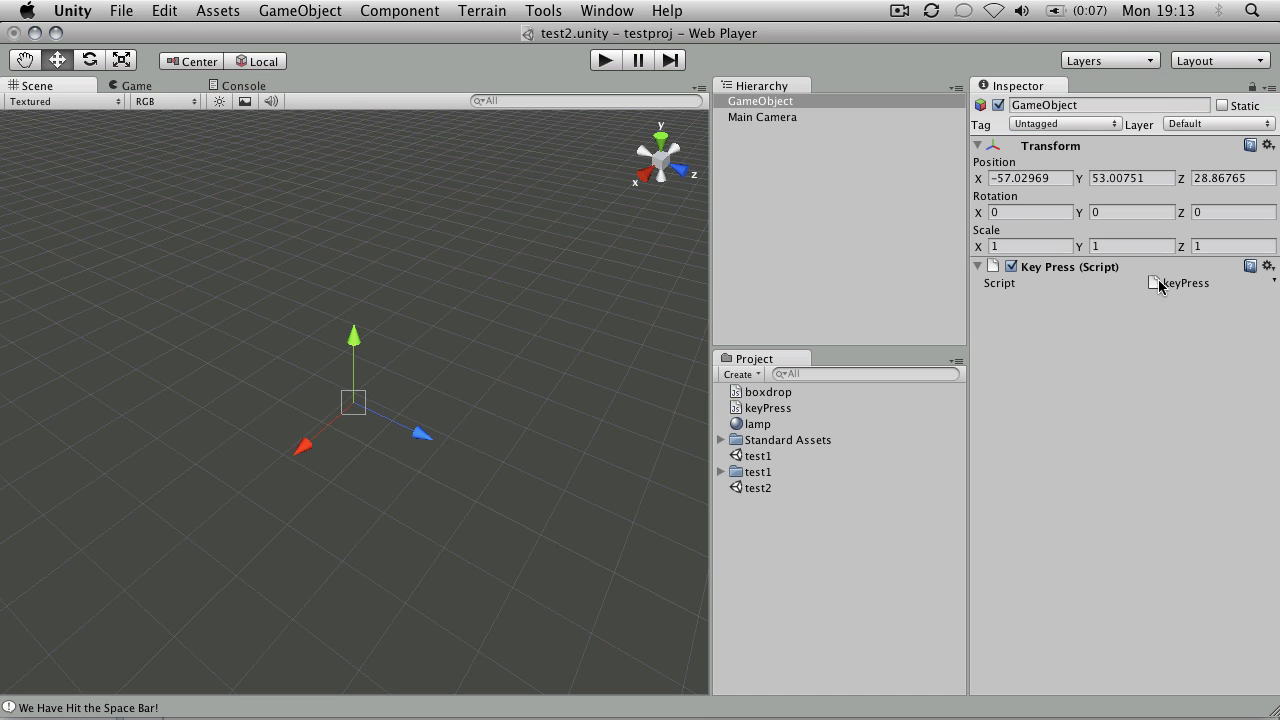
{"action": "mouse_move", "coordinate": [970, 497]}
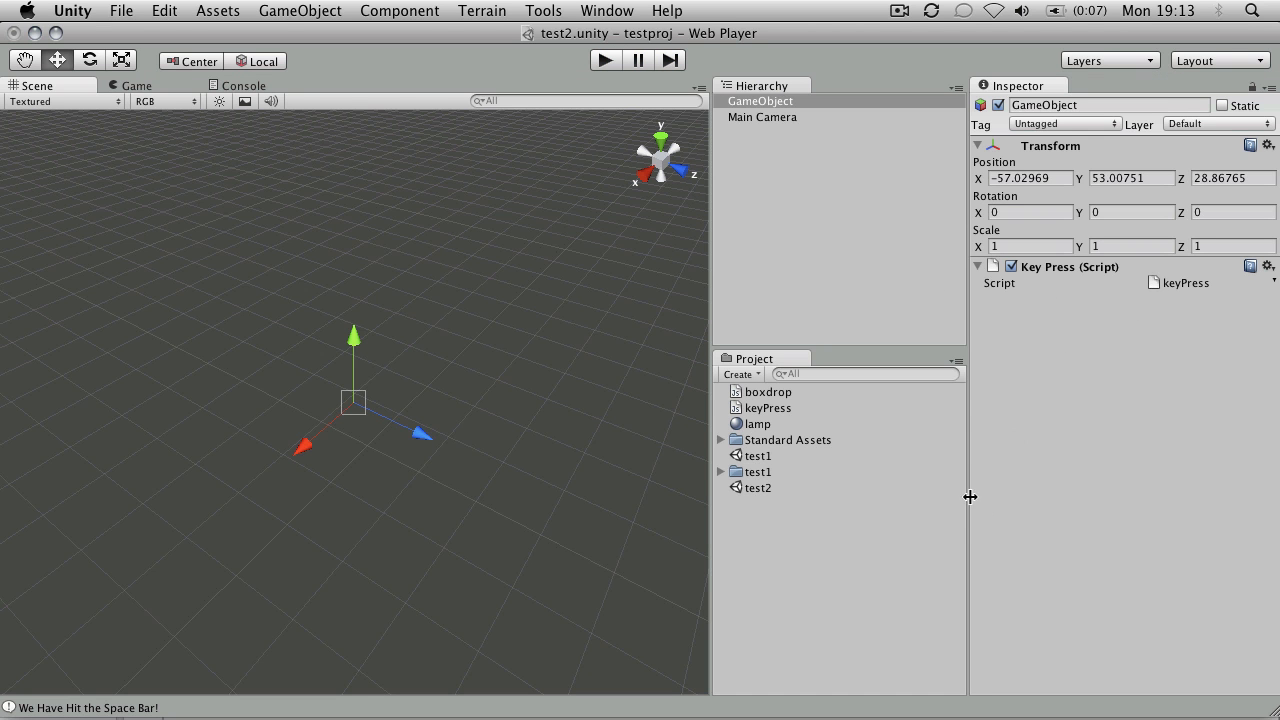